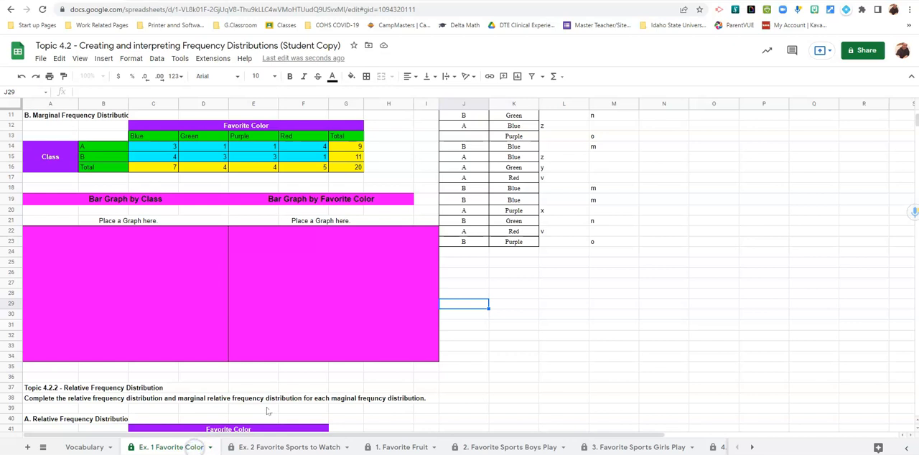
mouse_move(257, 385)
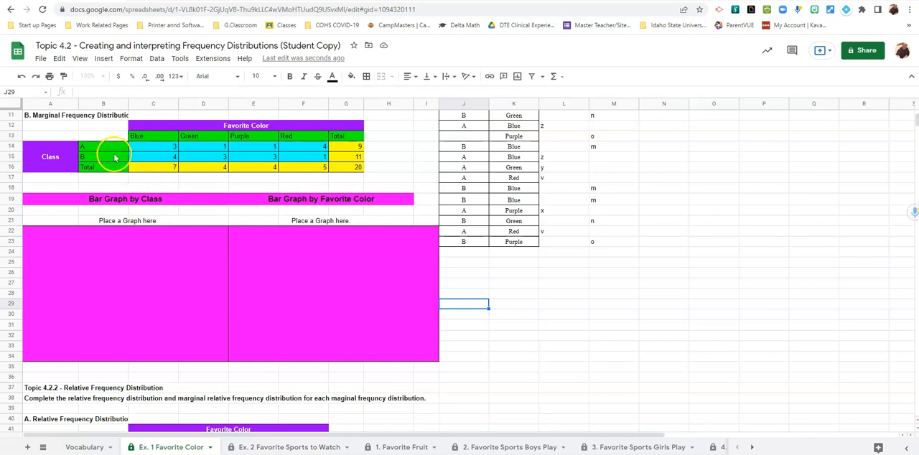
Step: Insert a column chart of the class frequency table with stacking set to None
click(103, 136)
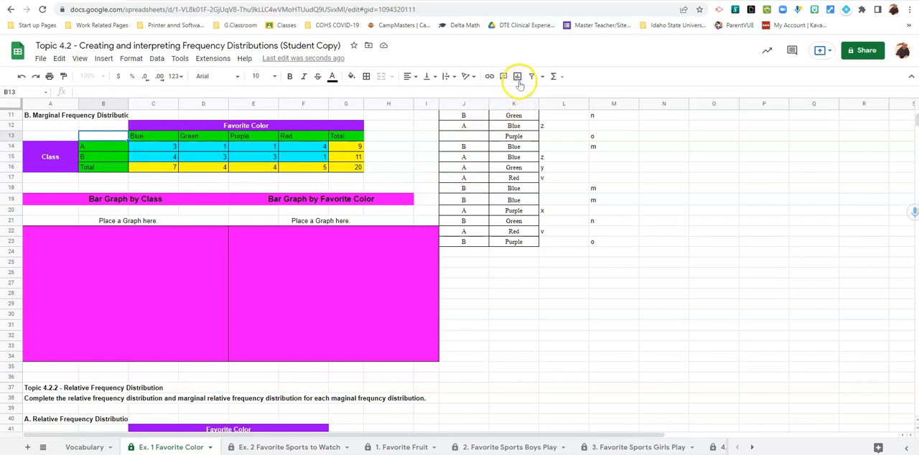
mouse_move(517, 76)
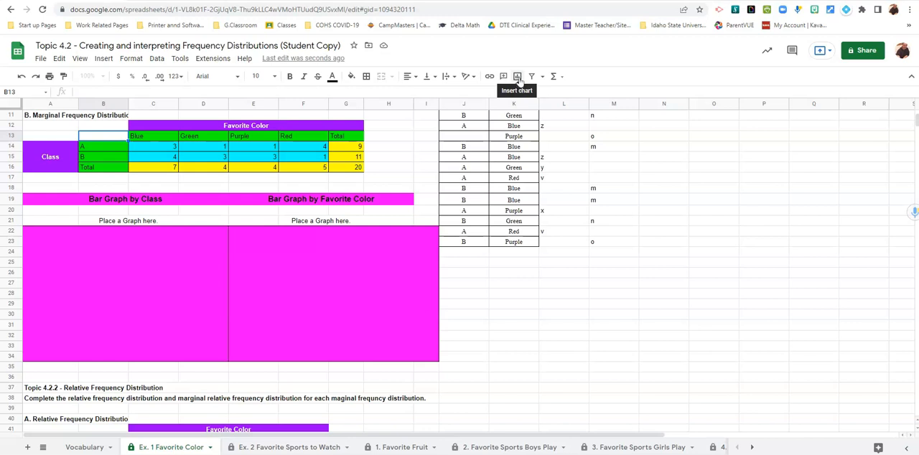
click(517, 77)
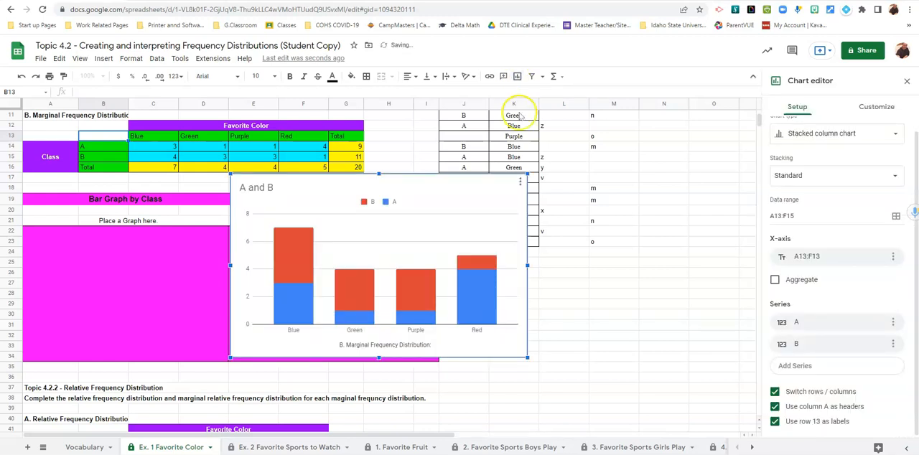
mouse_move(321, 309)
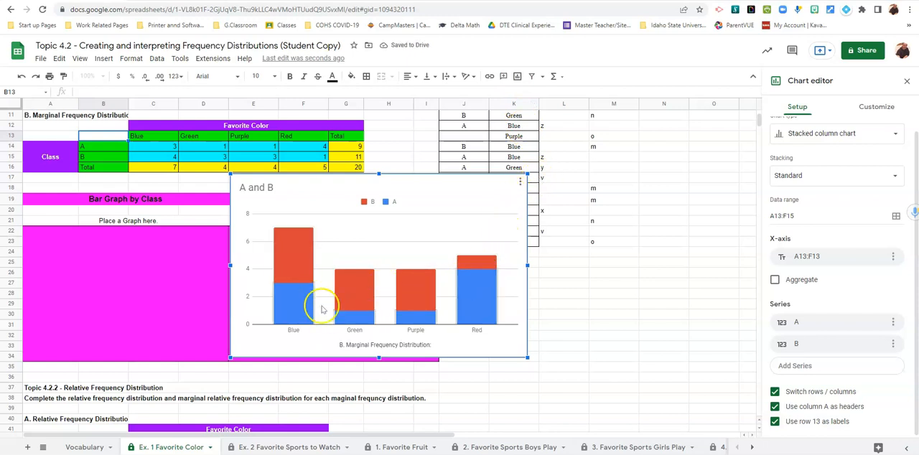
mouse_move(460, 289)
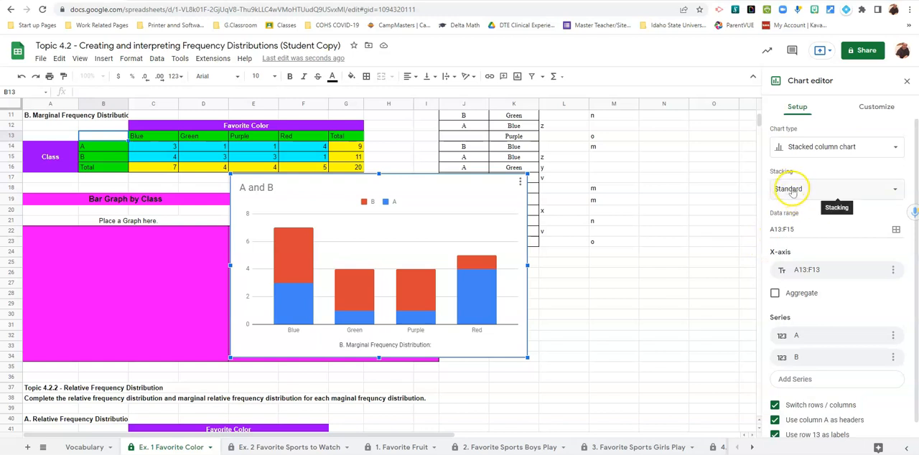
click(833, 189)
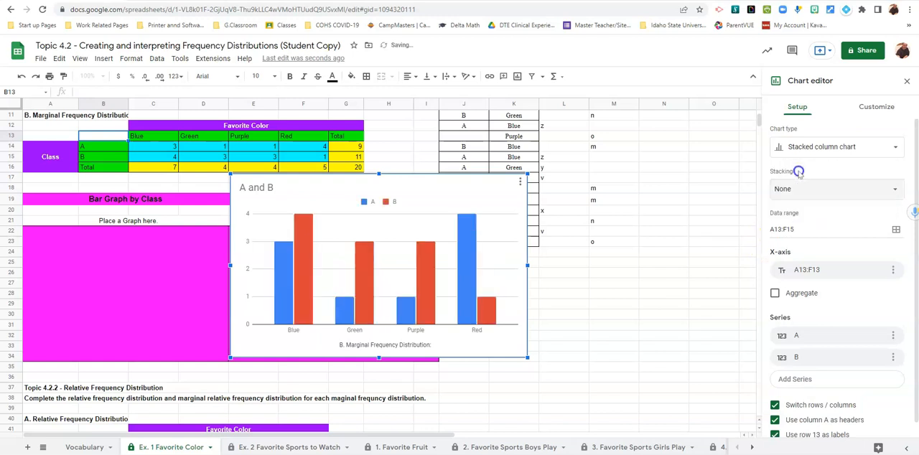
click(833, 147)
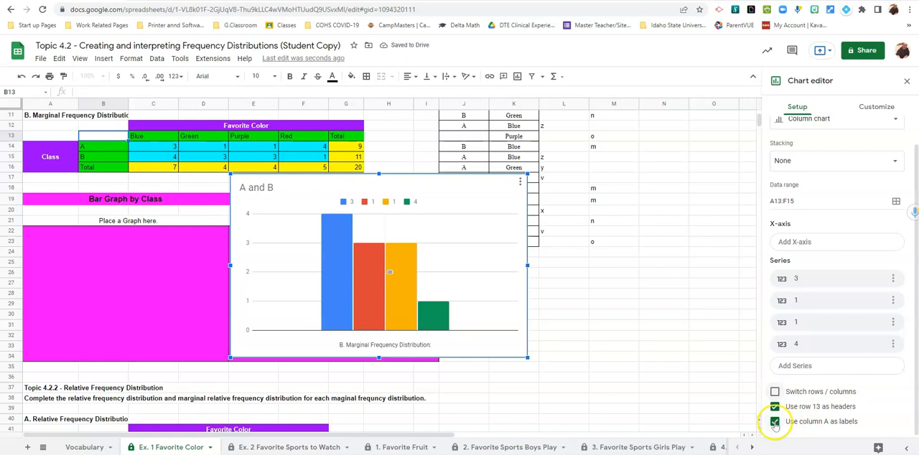
Step: Use row 13 colour names as series names over data range B13:F15, not column A labels
click(775, 421)
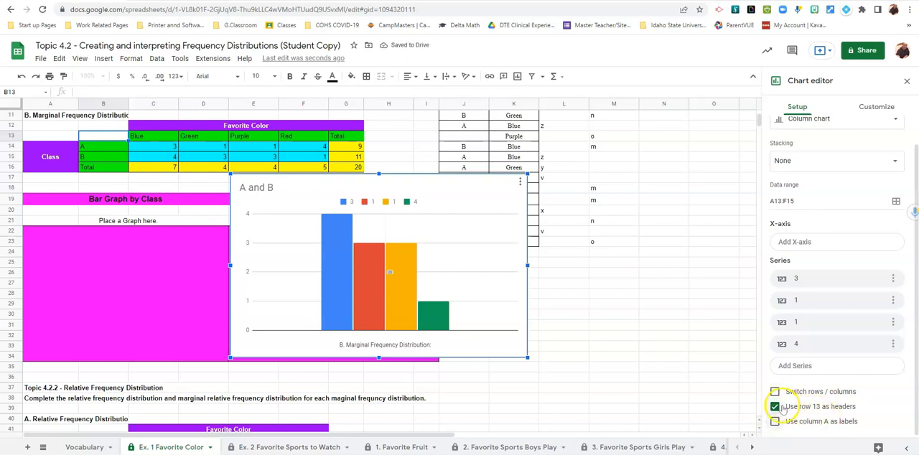
click(774, 407)
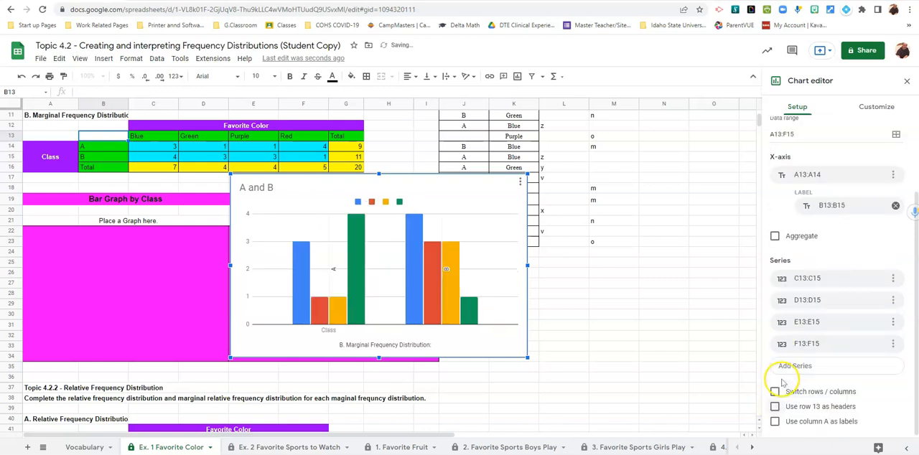
click(775, 406)
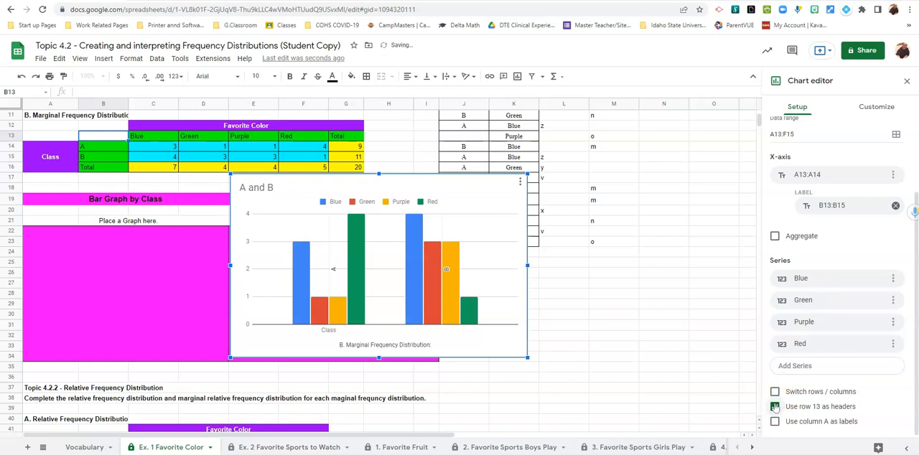
click(775, 406)
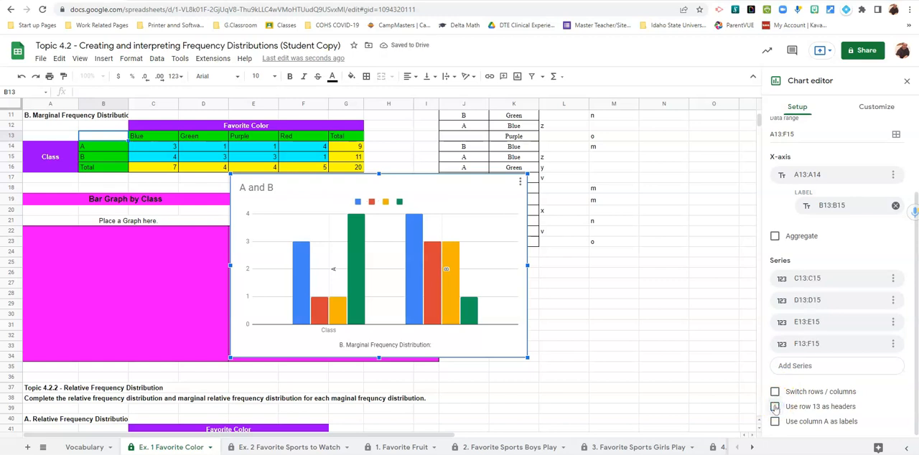
click(775, 407)
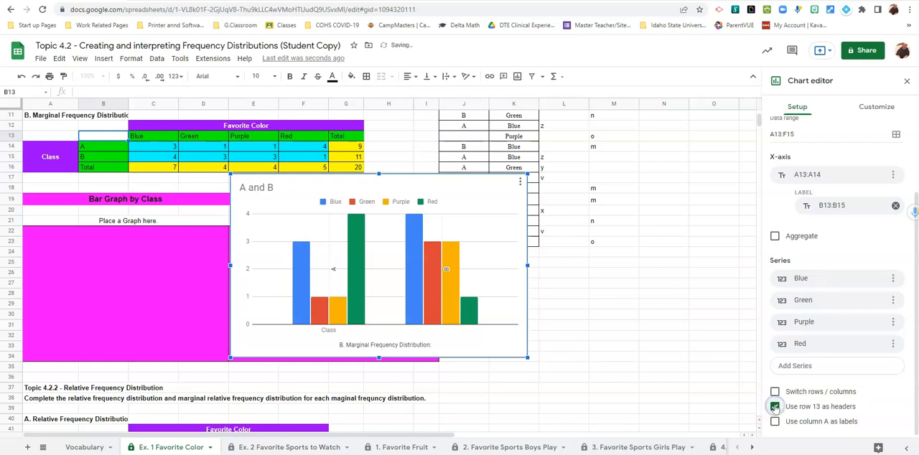
click(775, 406)
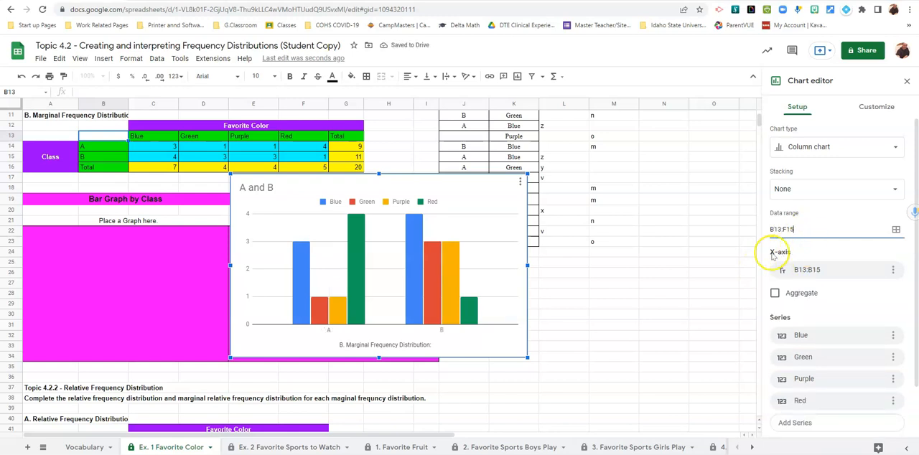
Step: Switch the Chart editor to its Customize options
scroll(down, 3)
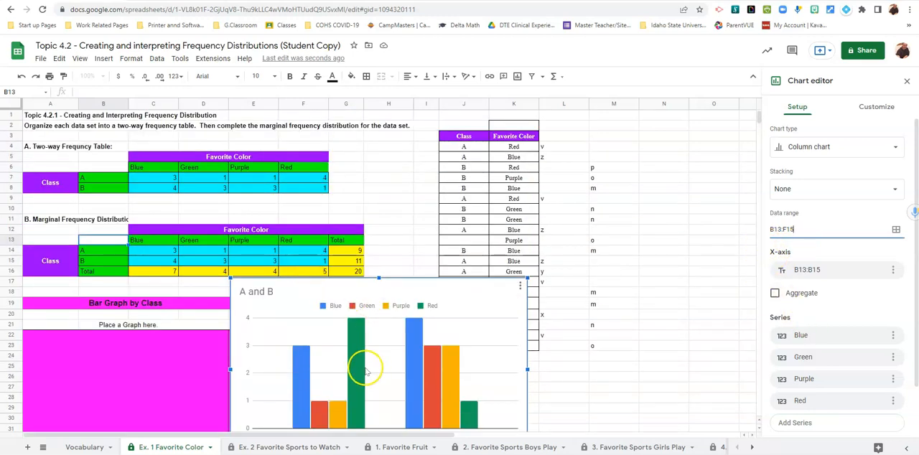
scroll(down, 3)
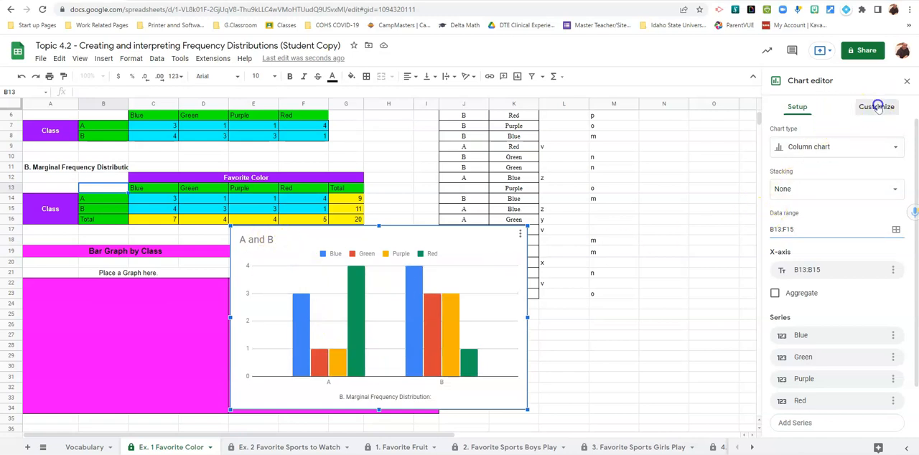
click(876, 106)
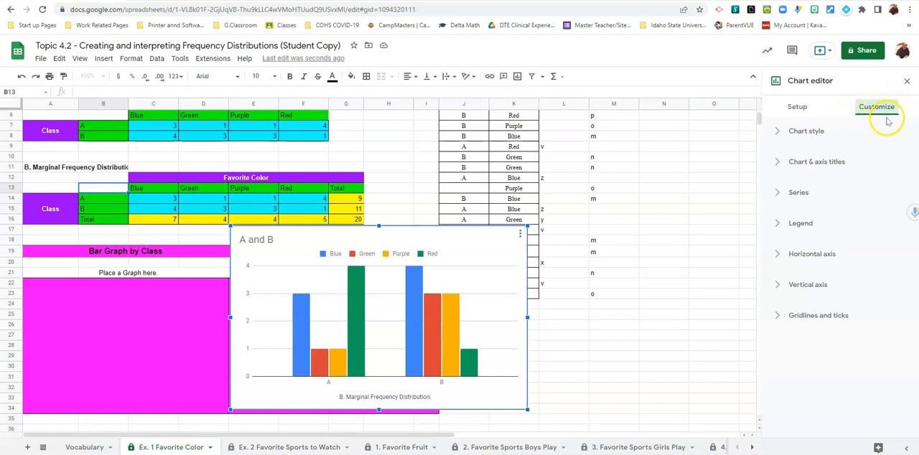
mouse_move(847, 156)
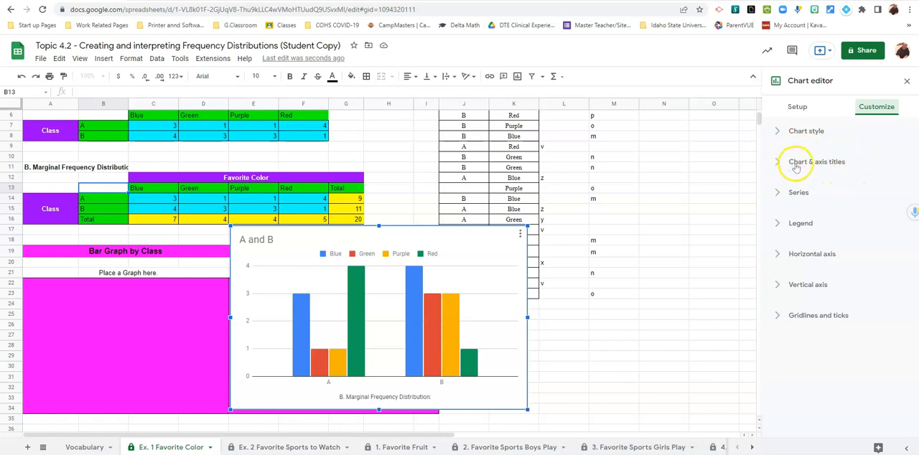
Step: Replace the chart title 'A and B' with 'Bar Graph by Class'
click(816, 162)
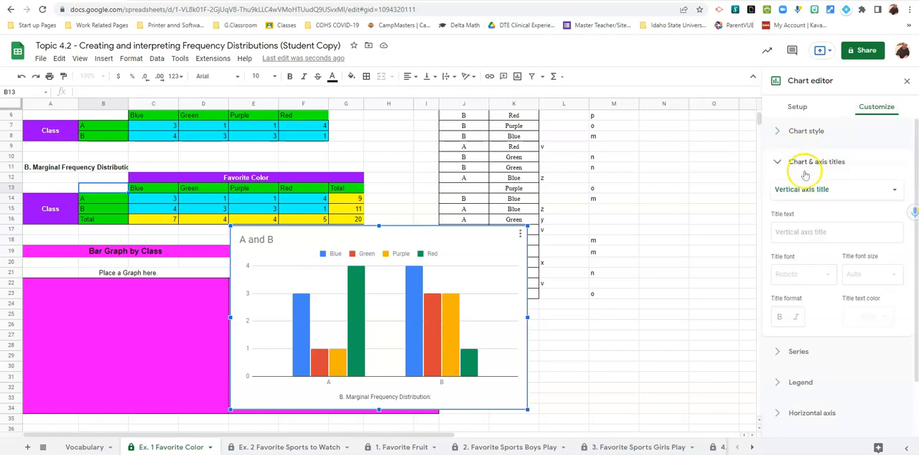
click(836, 189)
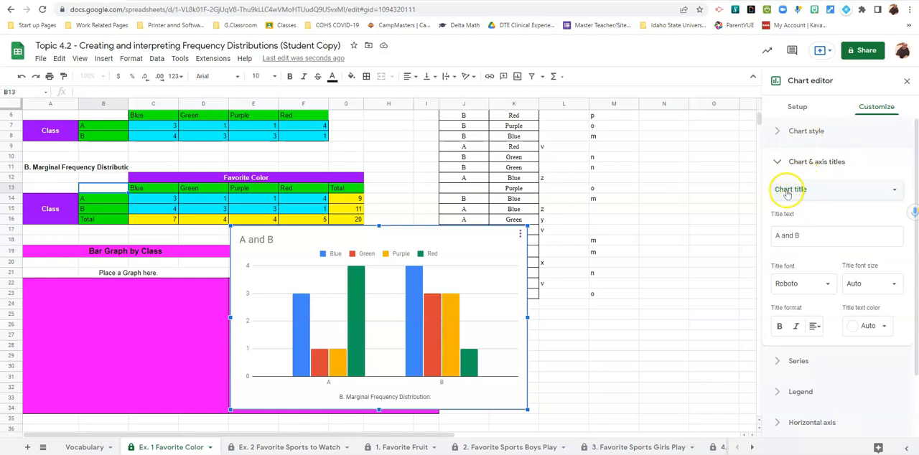
click(836, 235)
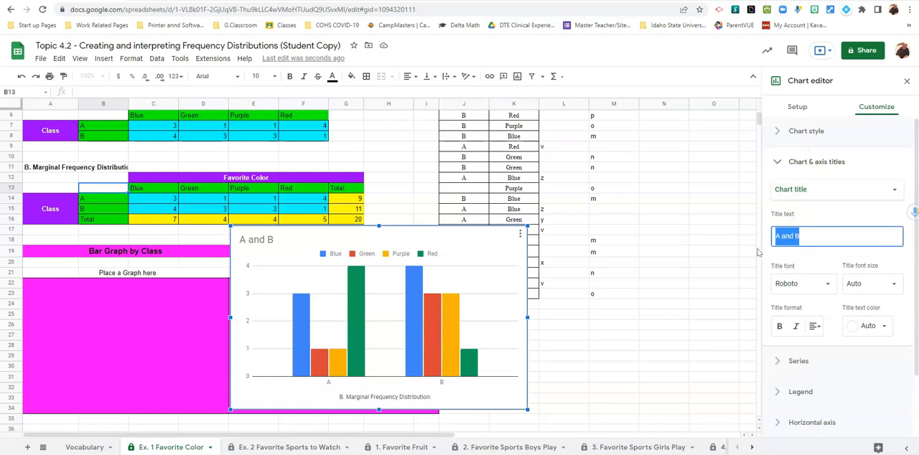
text(Graph B)
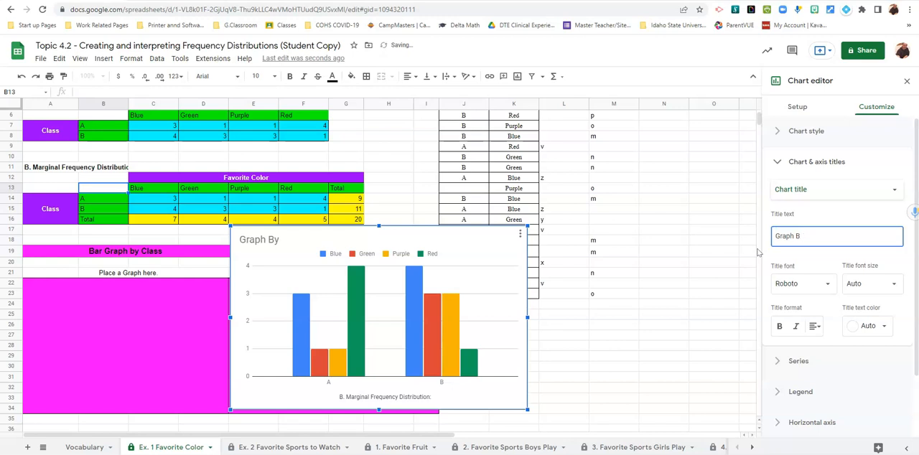
text(Bar)
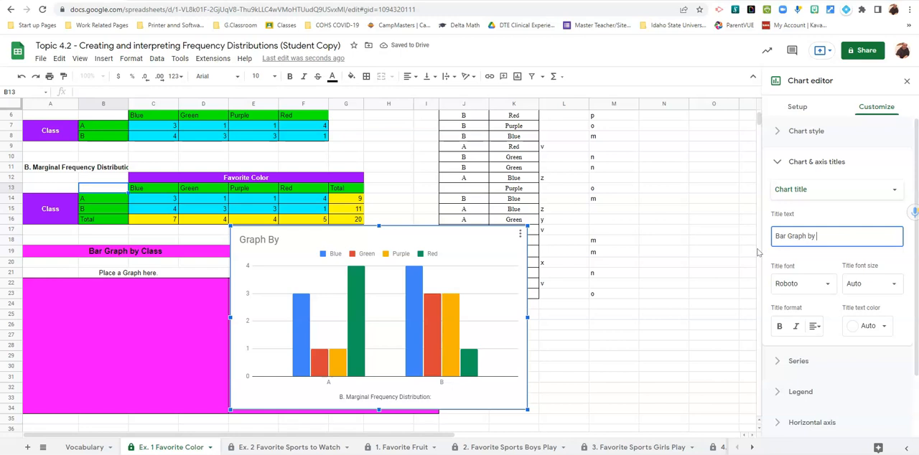
text(Class)
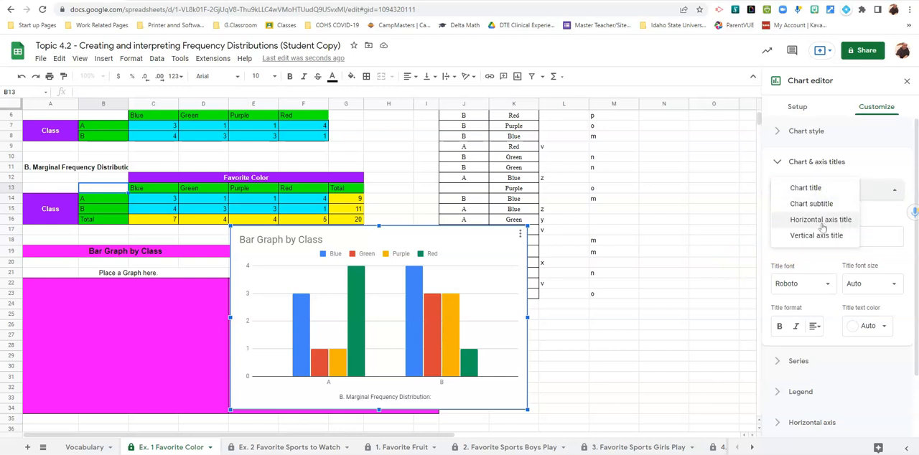
mouse_move(817, 235)
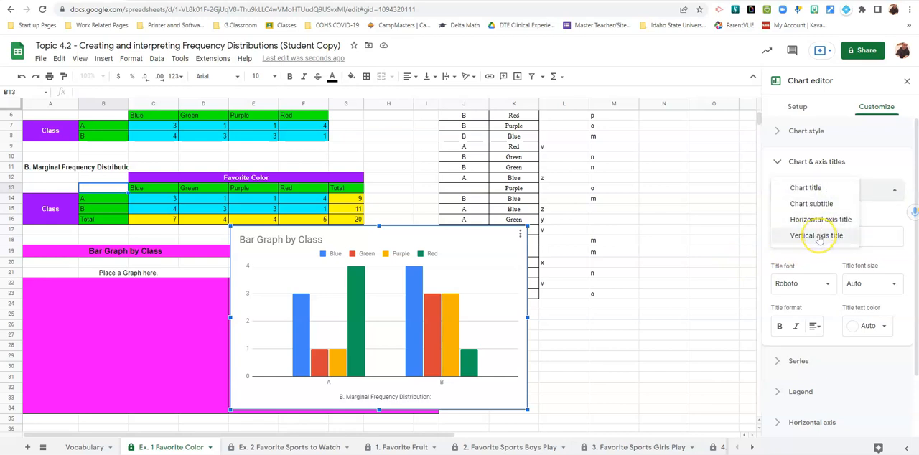
mouse_move(821, 220)
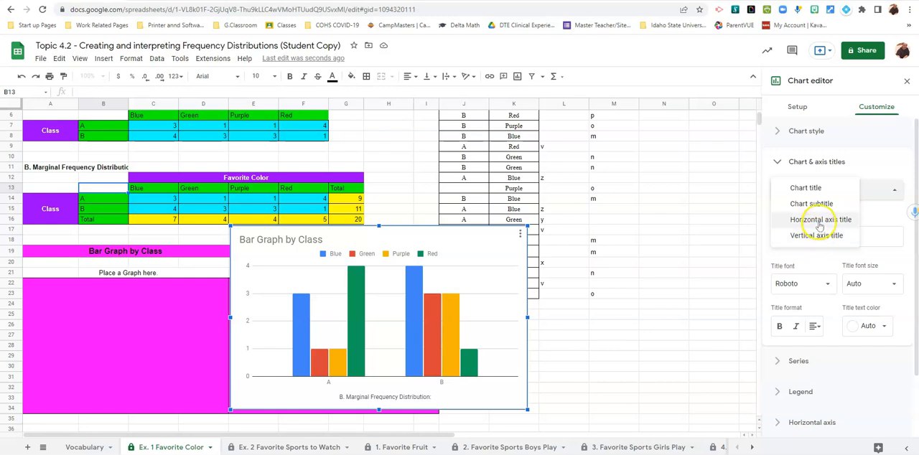
Step: Title the horizontal axis 'Class'
click(821, 219)
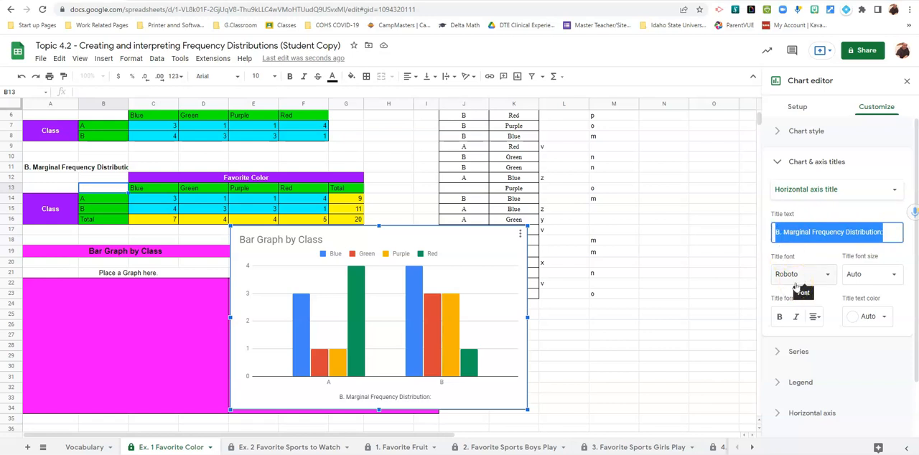
text(Class)
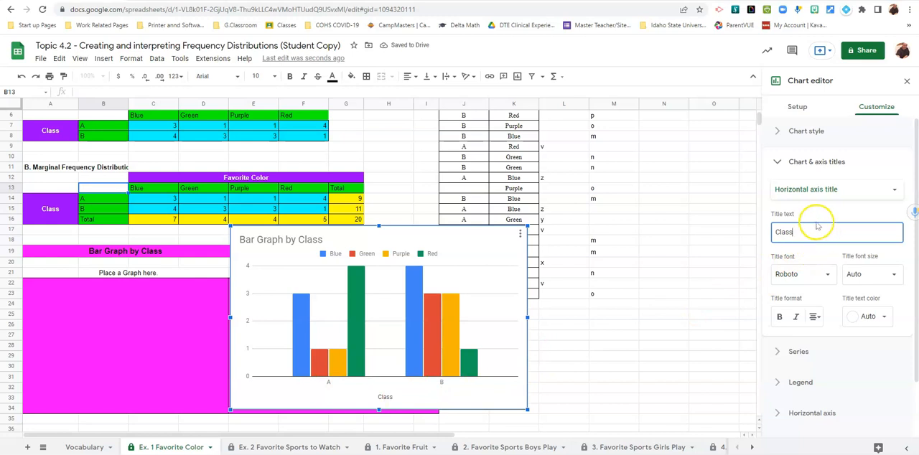
click(835, 189)
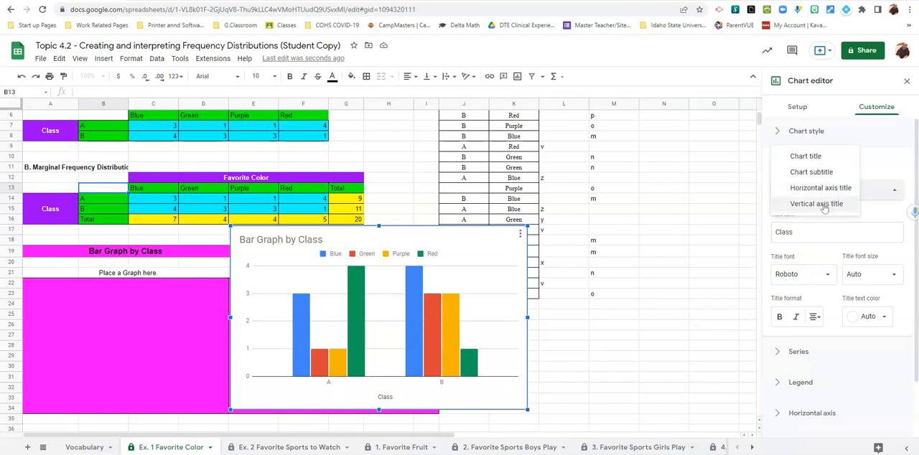
Step: Title the vertical axis '# of Student Responses'
click(806, 189)
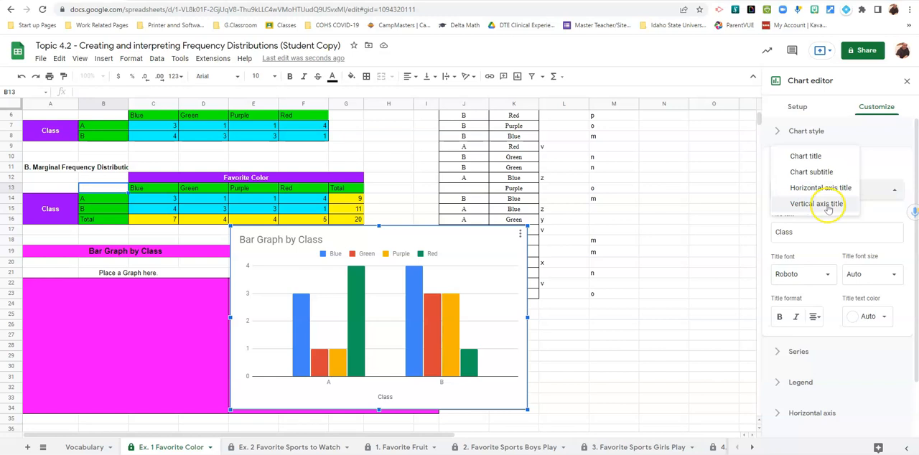
click(815, 203)
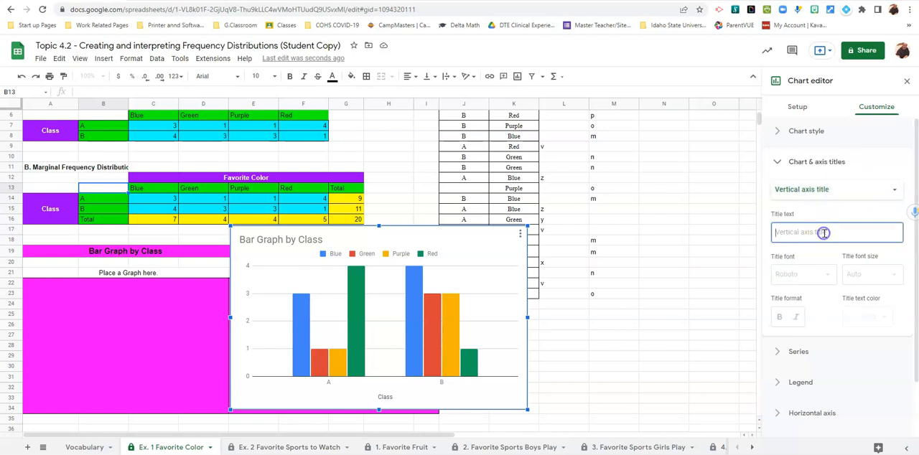
text(# of Student Responses)
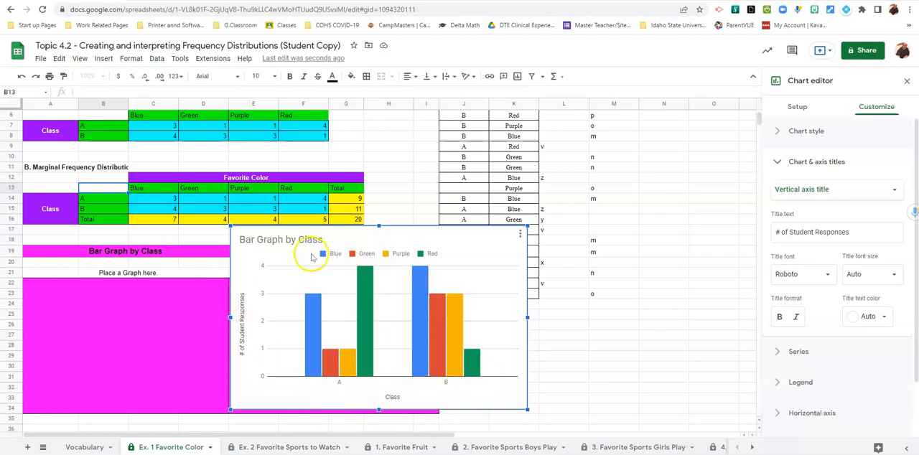
mouse_move(443, 258)
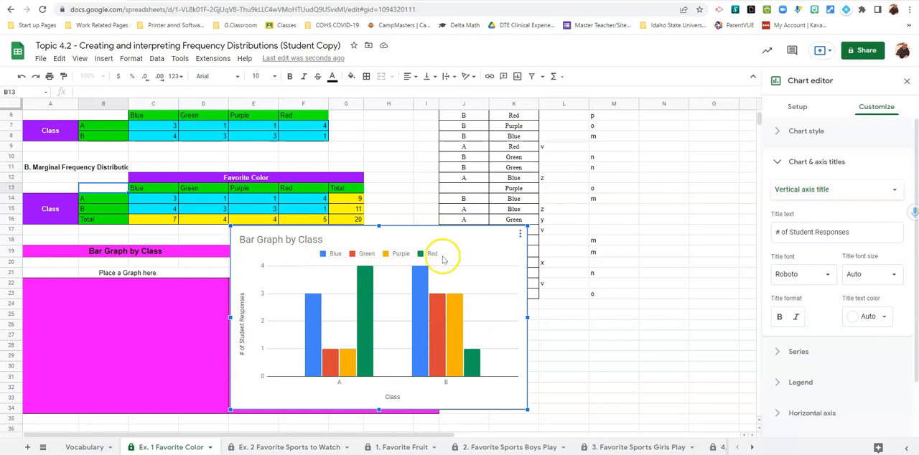
mouse_move(328, 264)
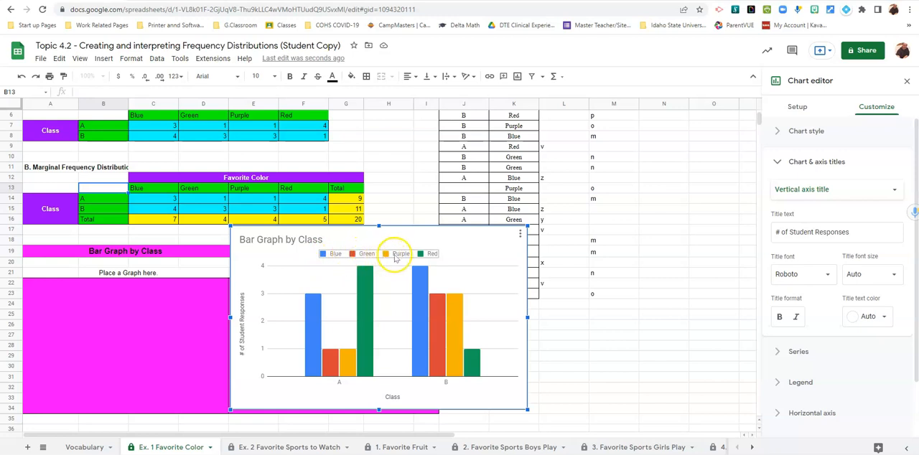
mouse_move(422, 260)
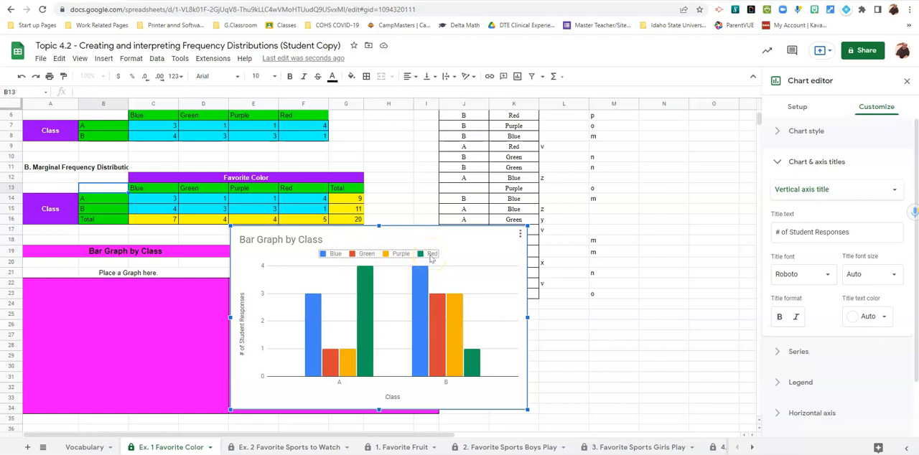
Step: Fill the Green series bars green and the Purple series bars purple
click(334, 254)
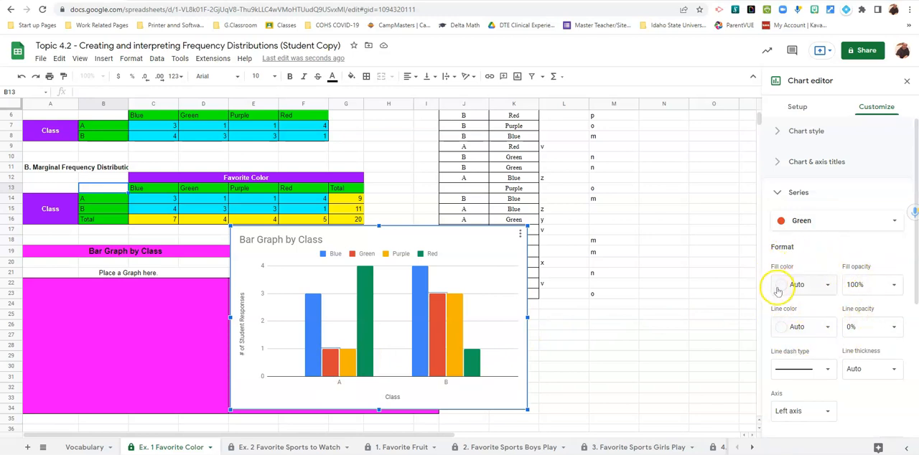
click(804, 284)
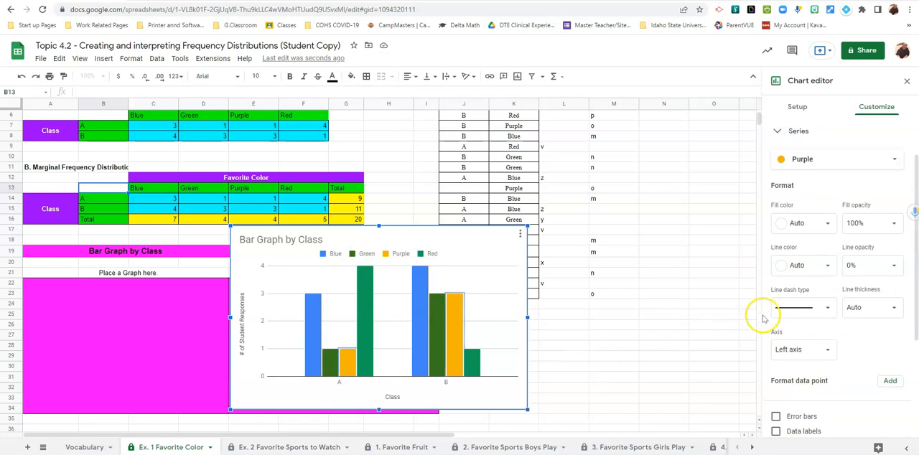
click(804, 223)
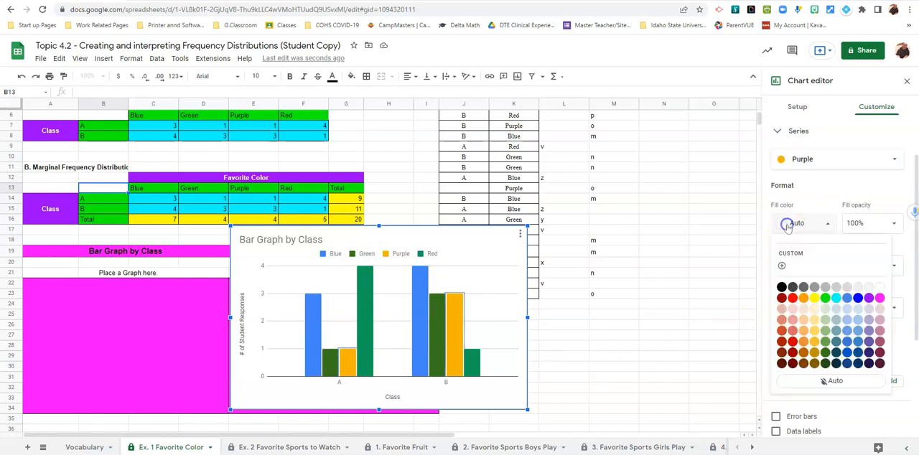
click(815, 298)
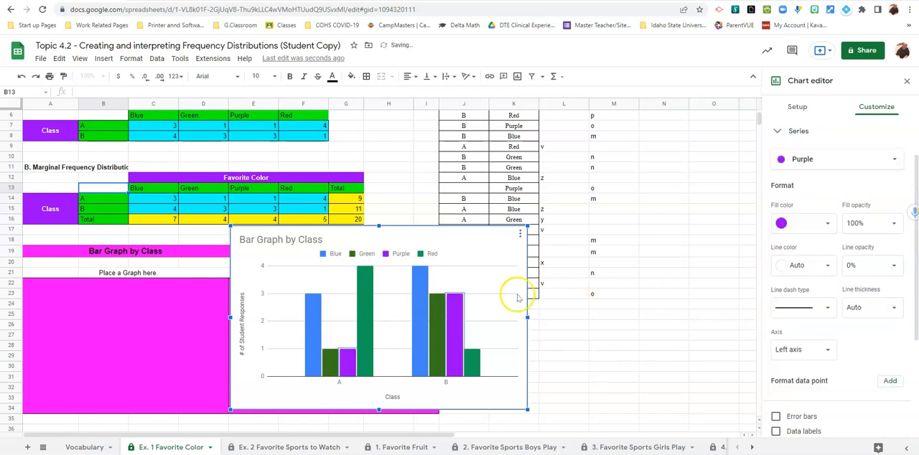
mouse_move(410, 284)
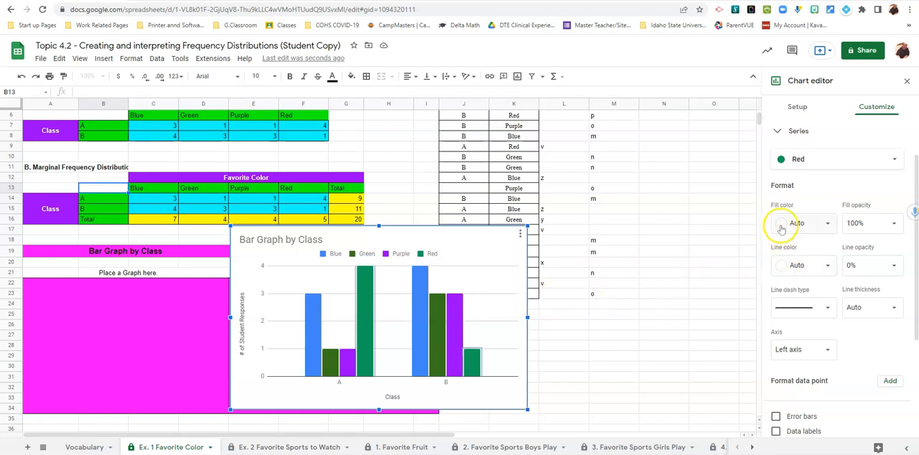
Step: Fill the Red series bars red and move the chart toward its graph box
click(801, 223)
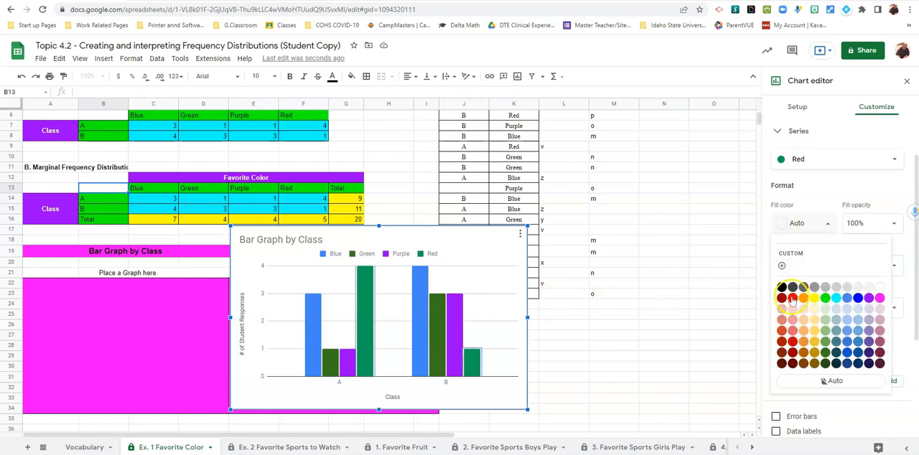
click(792, 298)
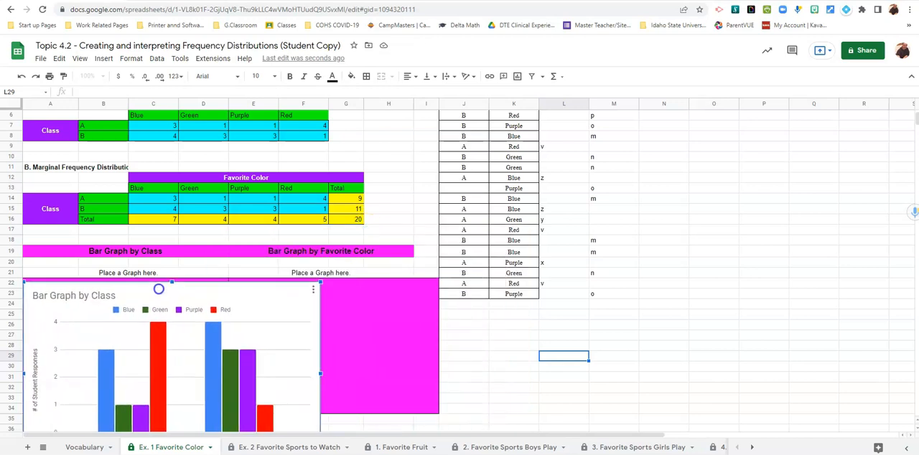
scroll(down, 3)
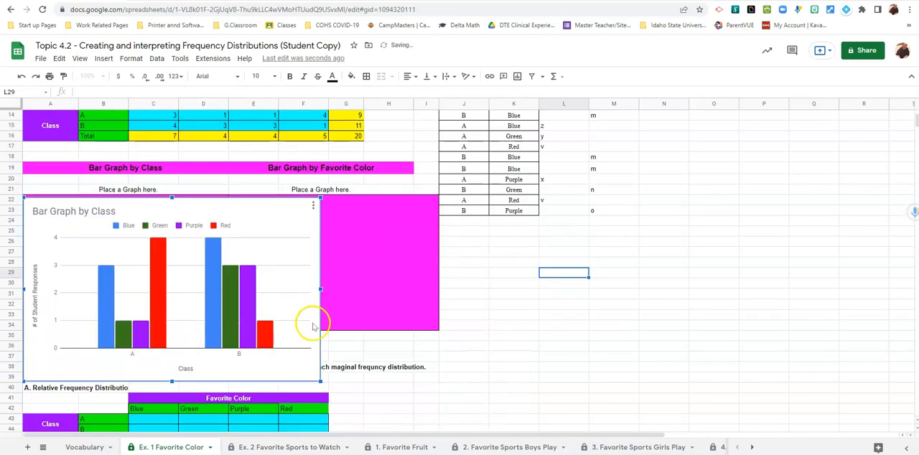
mouse_move(229, 207)
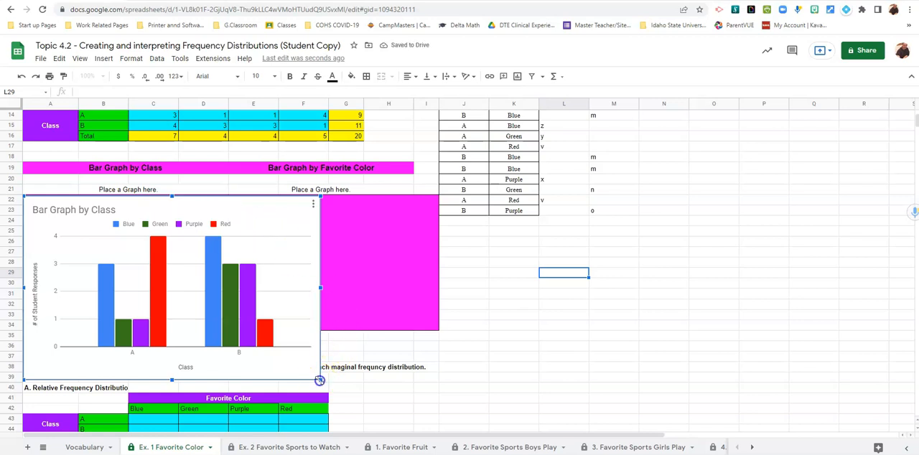
Step: Shrink the chart by its corner handle so it fits inside the pink graph box
drag(320, 381, 233, 334)
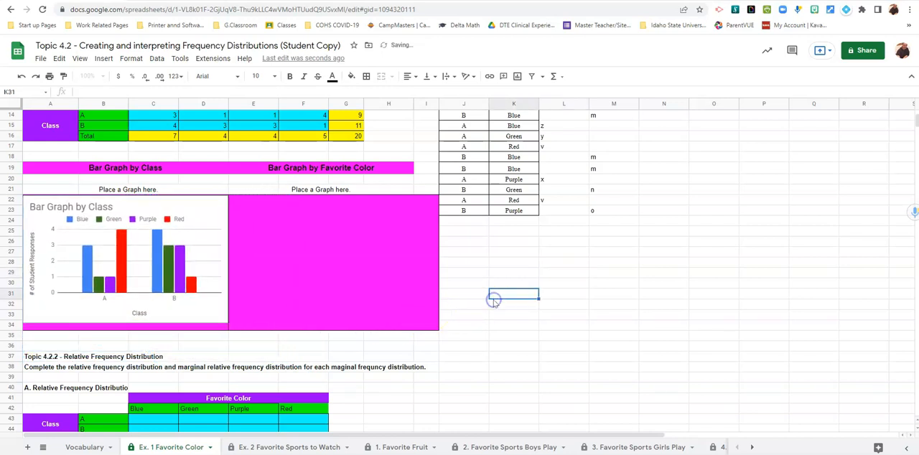
mouse_move(58, 251)
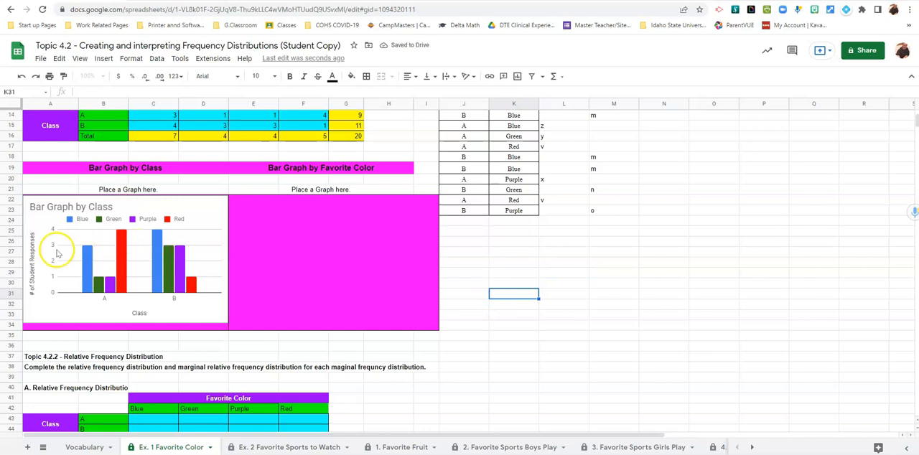
mouse_move(92, 230)
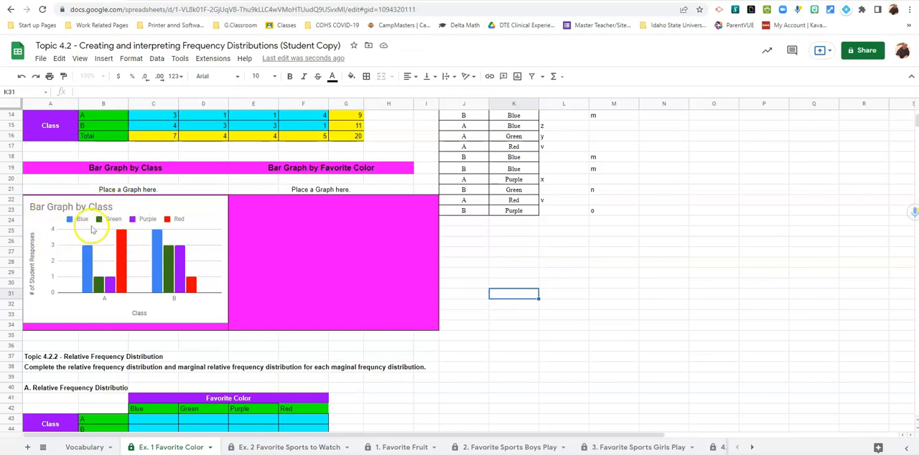
scroll(down, 3)
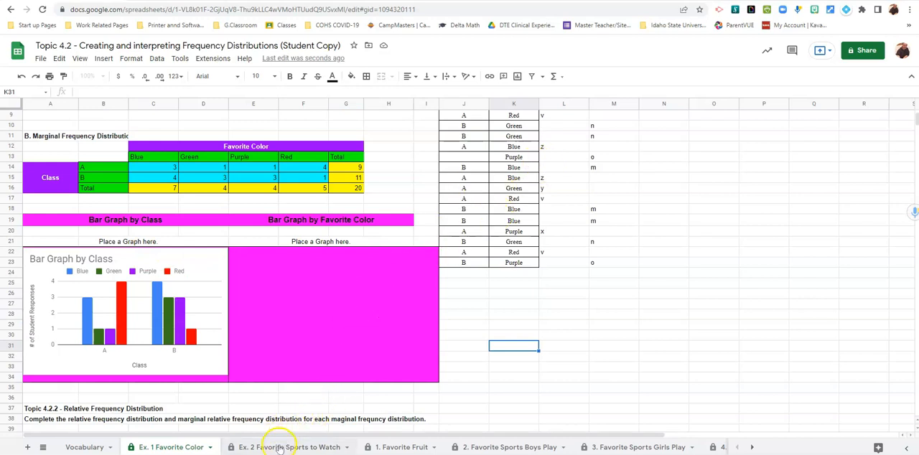
Step: Switch to the Ex. 2 Favorite Sports to Watch sheet
click(287, 447)
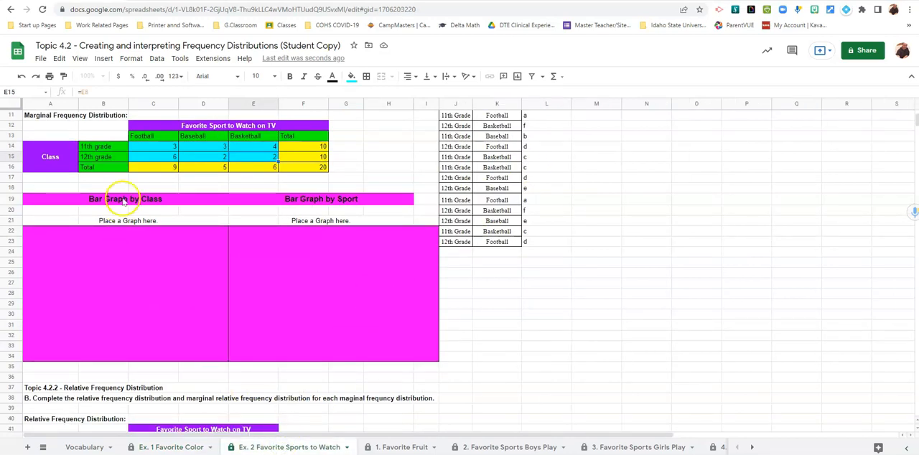
mouse_move(241, 175)
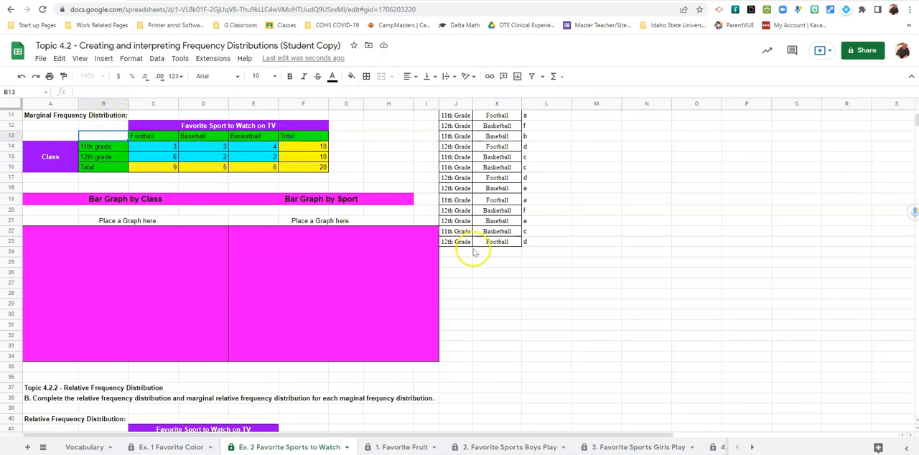
mouse_move(517, 76)
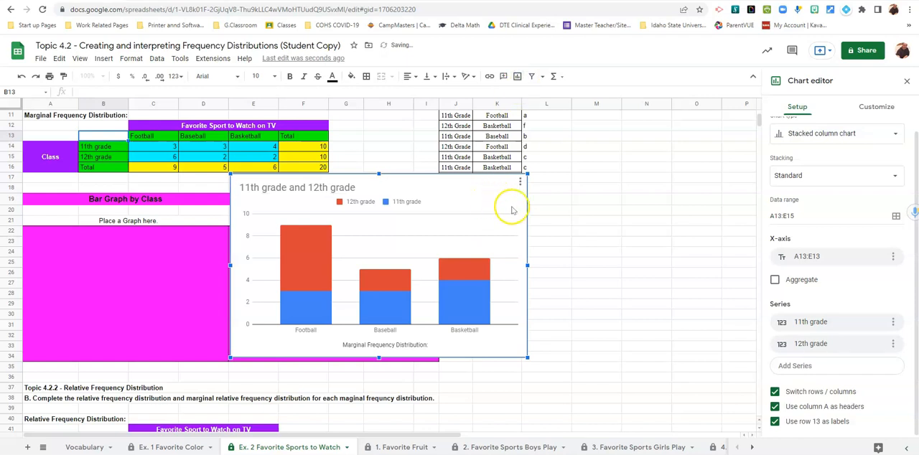
Step: Set stacking to None, swap rows and columns, and use row 13 as headers
click(835, 175)
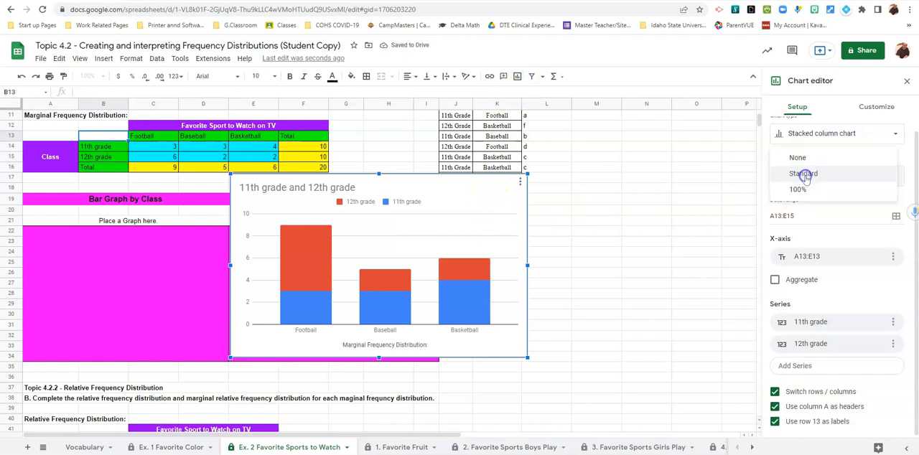
click(797, 157)
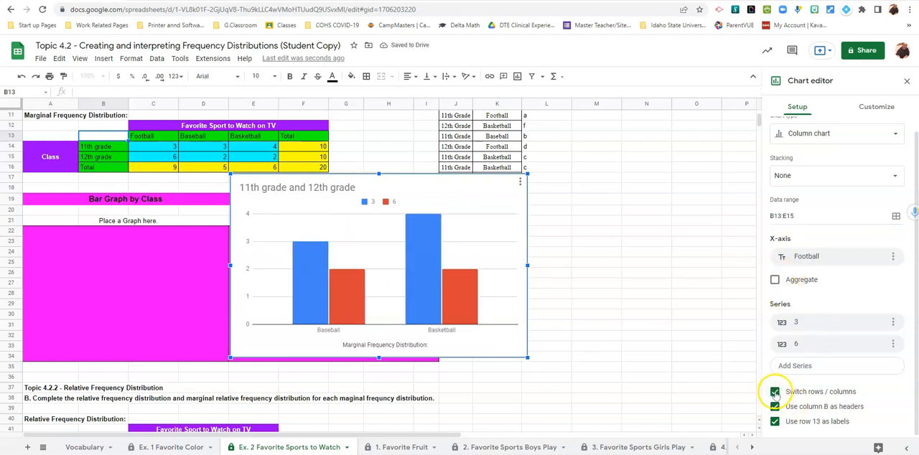
click(774, 391)
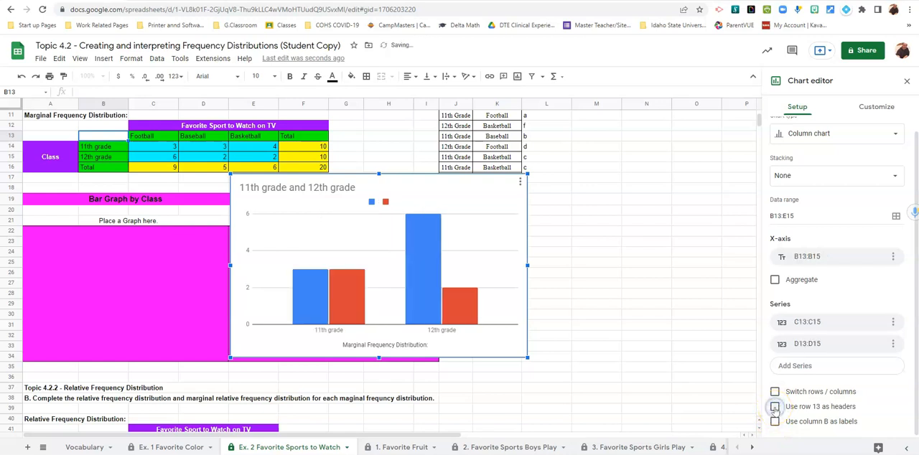
click(775, 406)
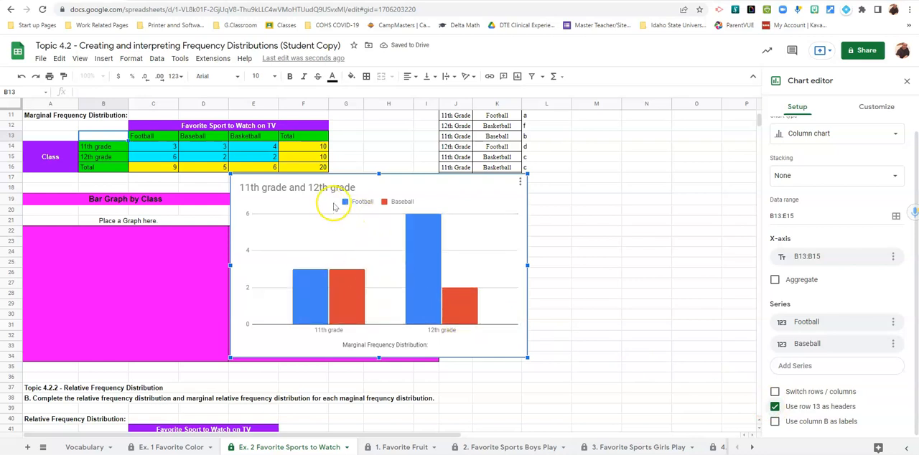
mouse_move(427, 209)
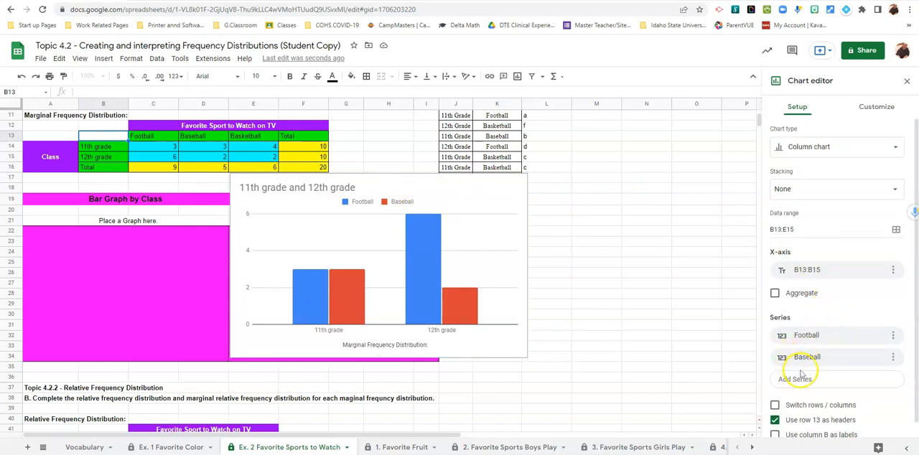
Step: Add Basketball as a third series beside Football and Baseball
click(794, 379)
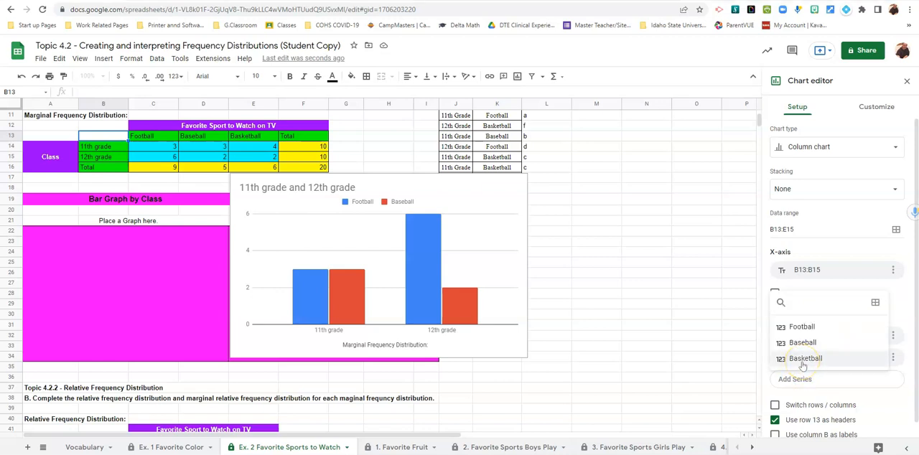
click(805, 358)
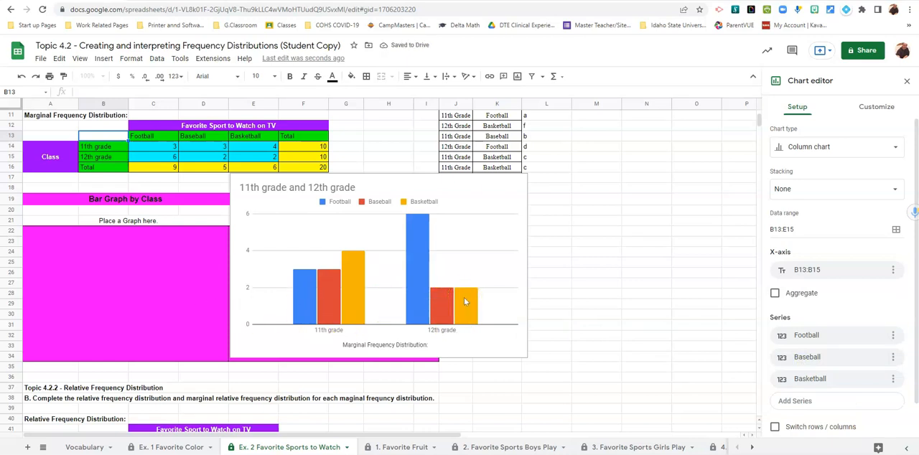
Step: Title the vertical axis '# of Student Responses'
click(877, 107)
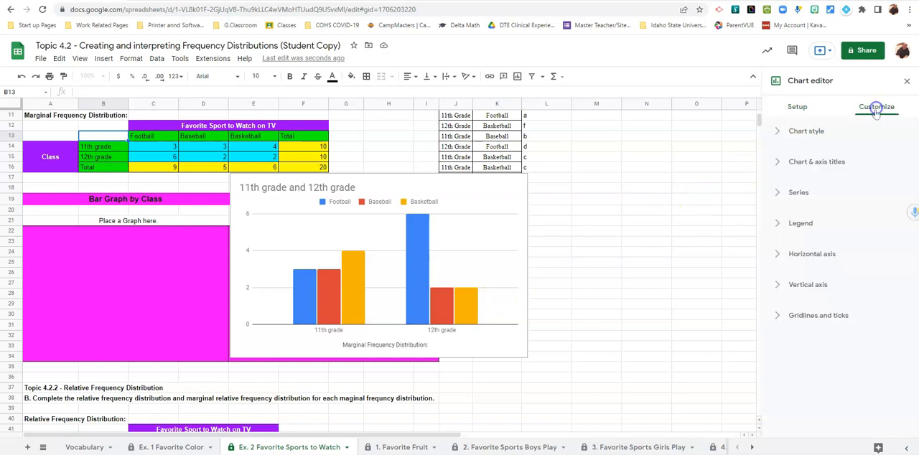
click(816, 162)
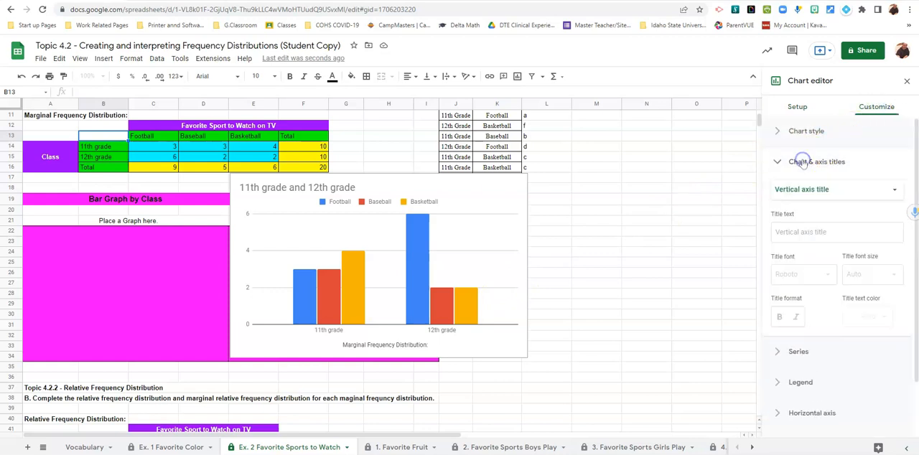
mouse_move(804, 201)
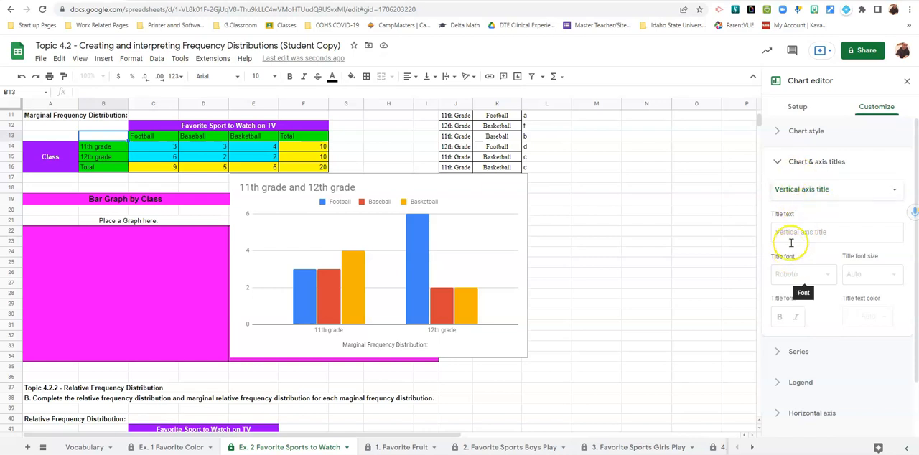
click(837, 232)
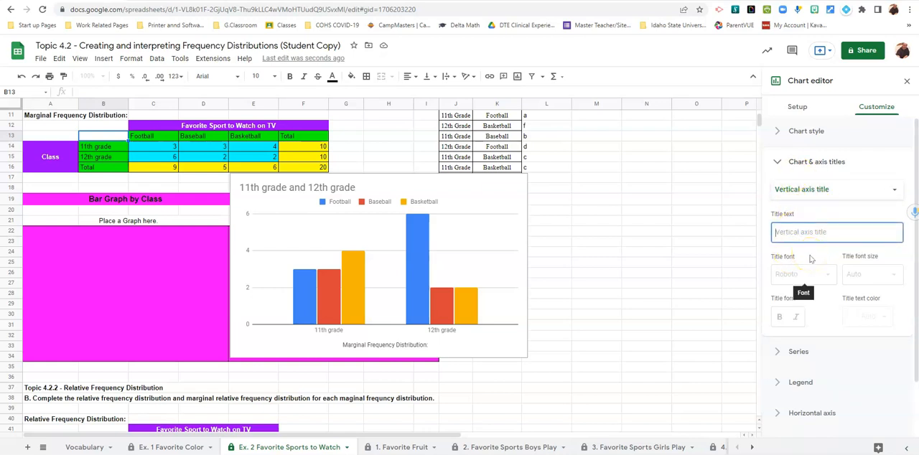
text(# of Student R)
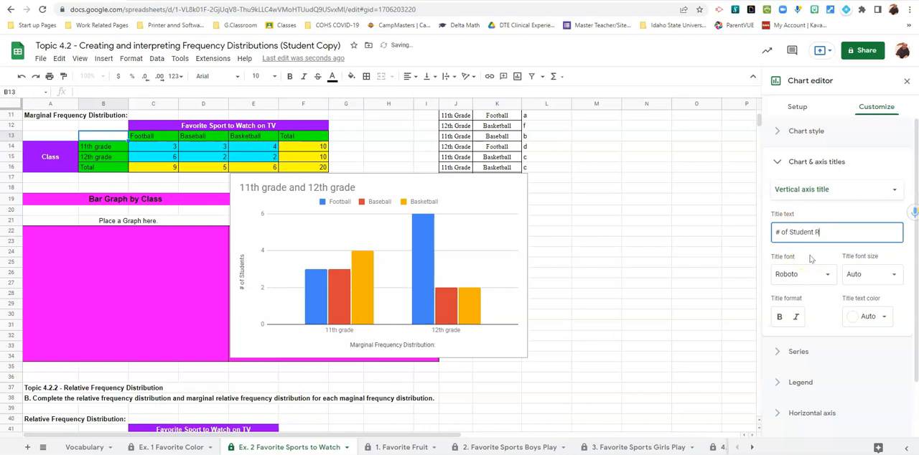
text(espond)
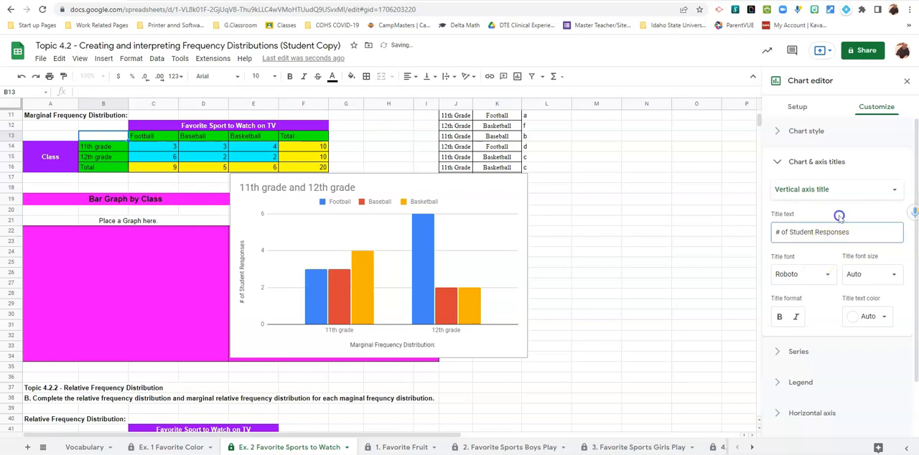
Step: Title the horizontal axis 'Class' and the chart 'Bar Graph by Class'
click(837, 189)
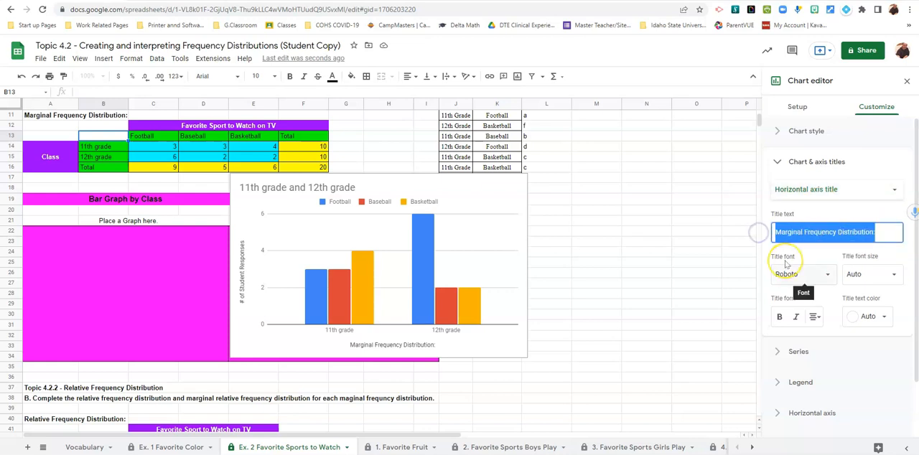
text(Class)
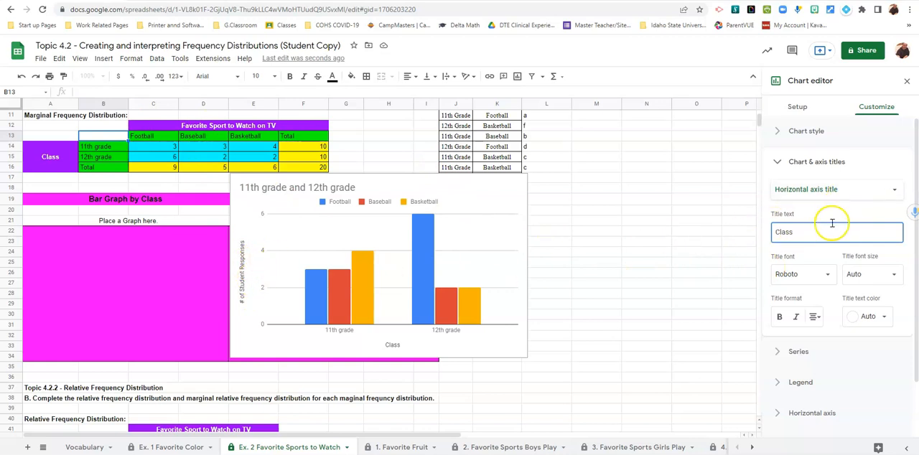
click(835, 189)
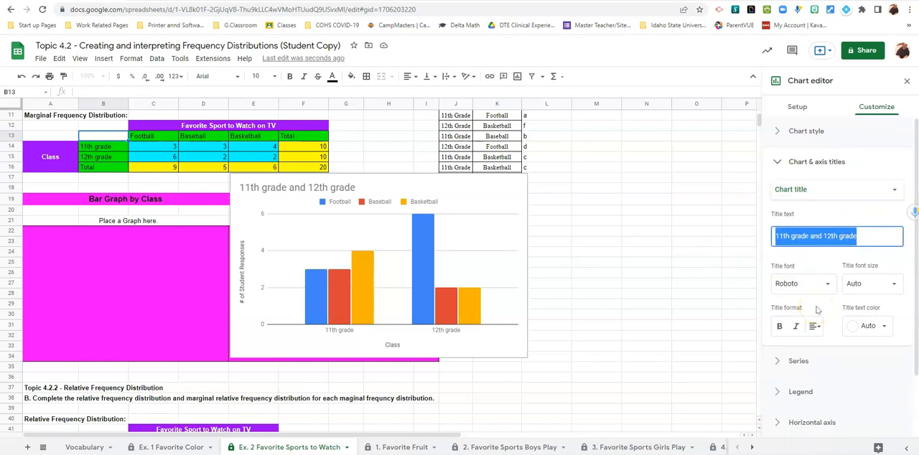
text(Bar Graph by)
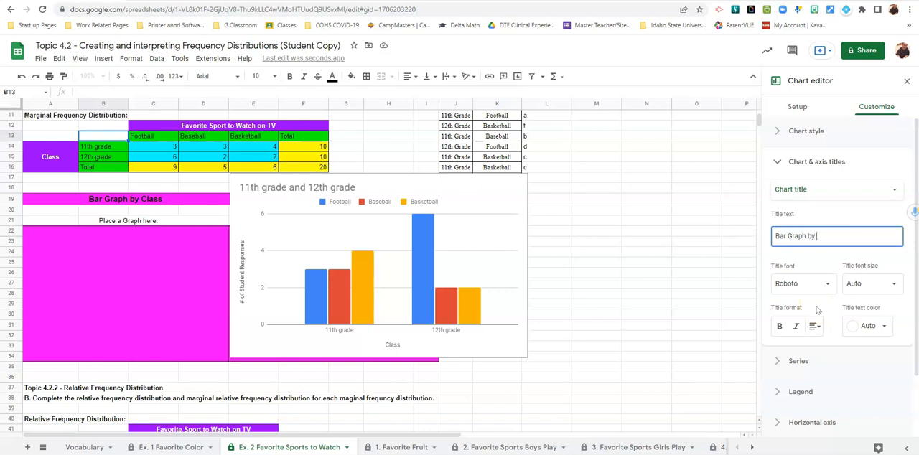
text(Class)
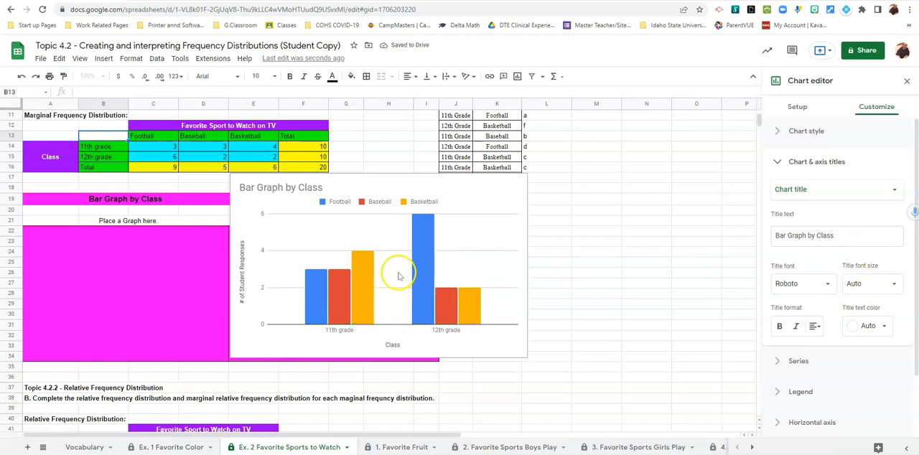
mouse_move(312, 247)
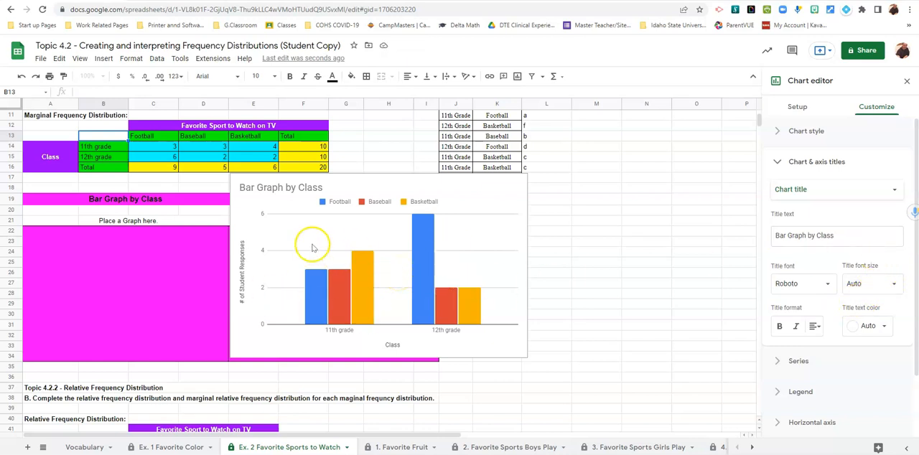
Step: Fill the Basketball series bars orange
click(357, 288)
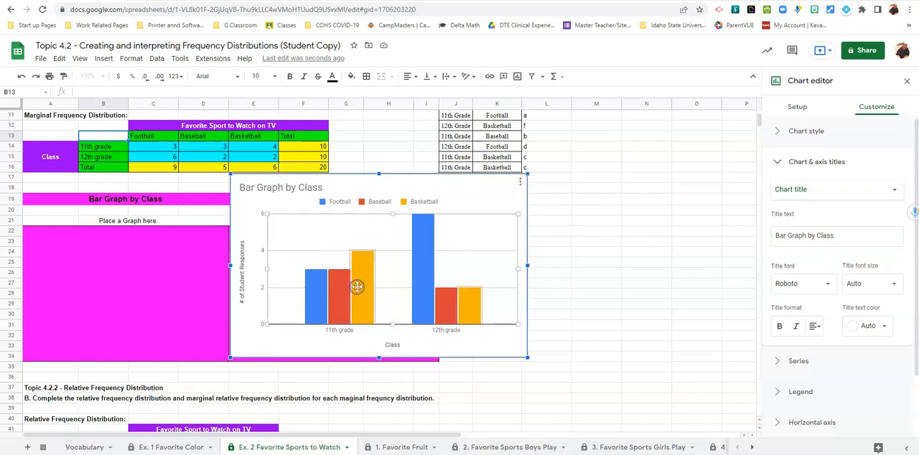
click(805, 285)
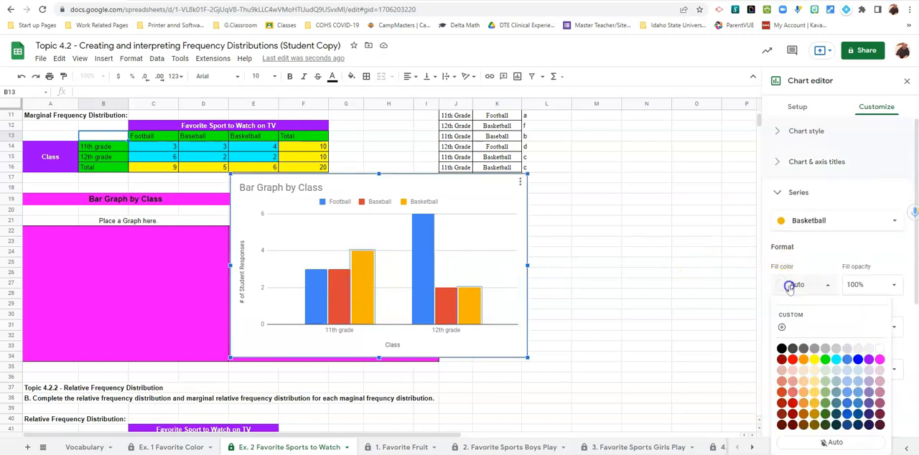
mouse_move(857, 365)
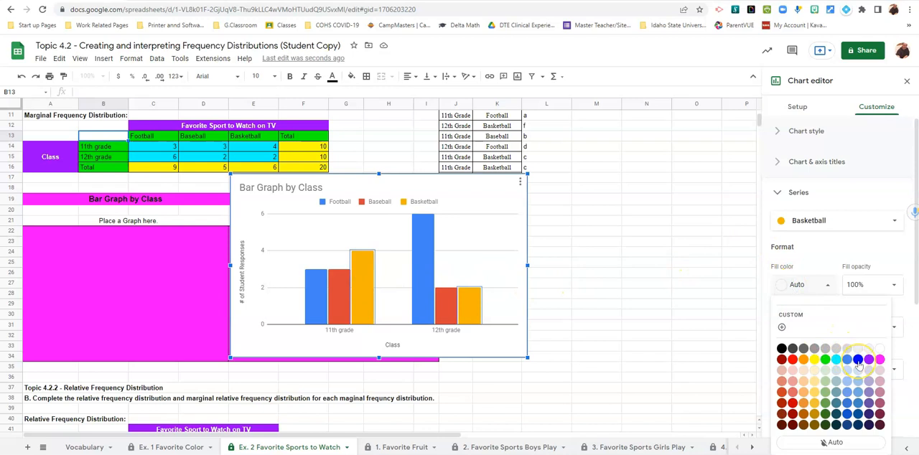
mouse_move(825, 363)
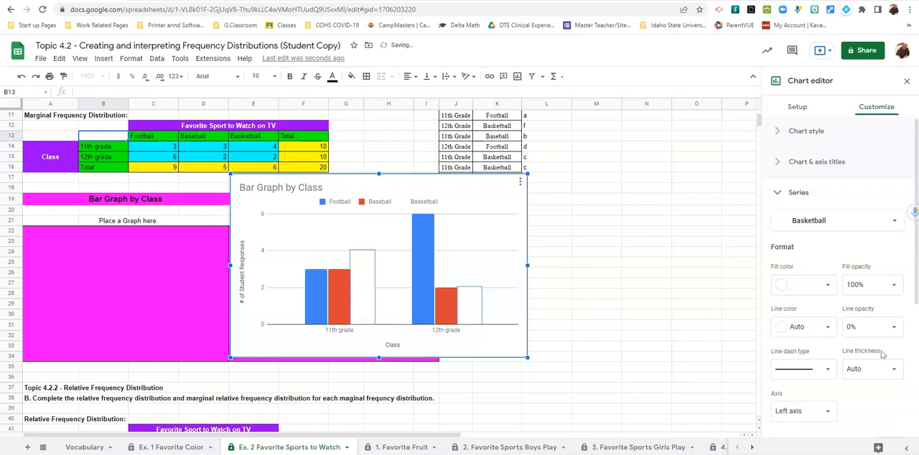
click(802, 285)
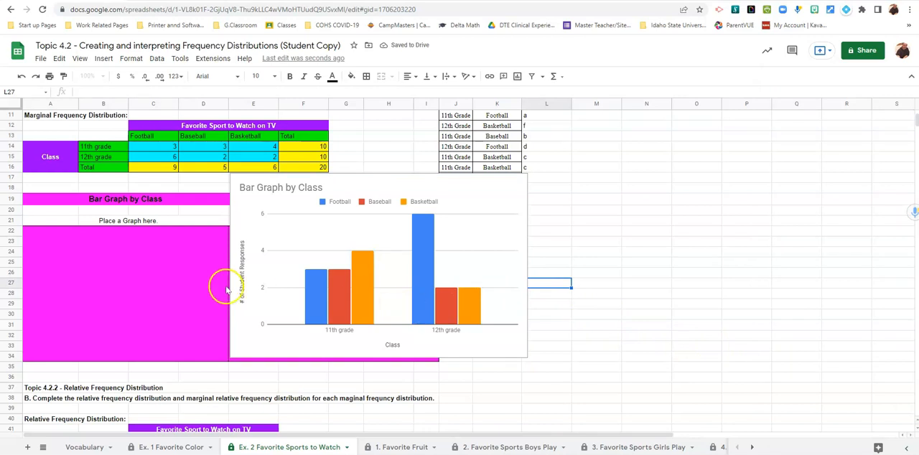
Step: Position and shrink the Ex. 2 chart so it fits inside the magenta 'Bar Graph by Class' box
click(280, 193)
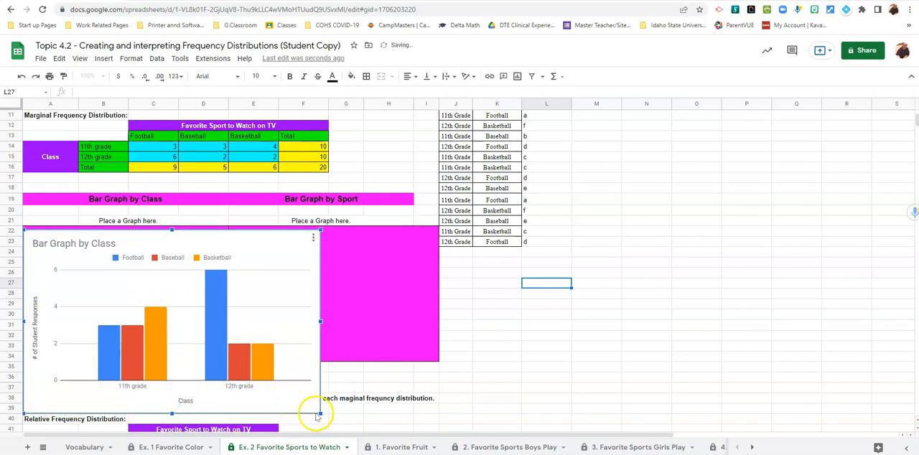
drag(316, 413, 232, 348)
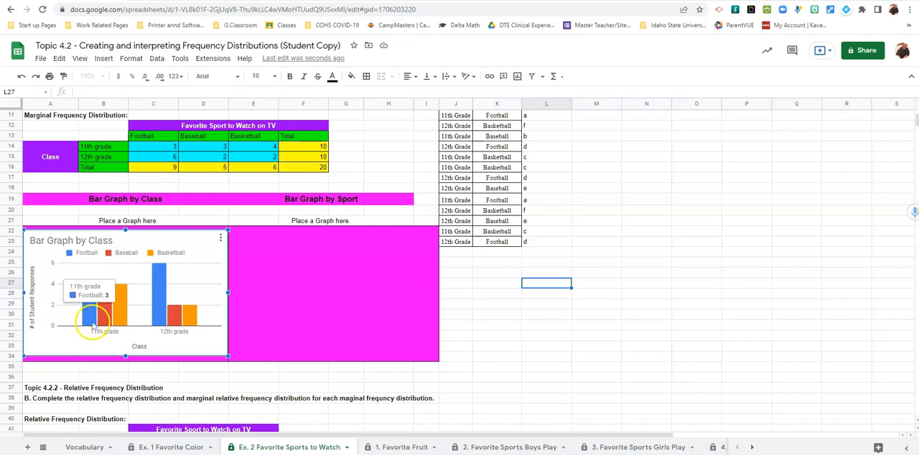
mouse_move(167, 147)
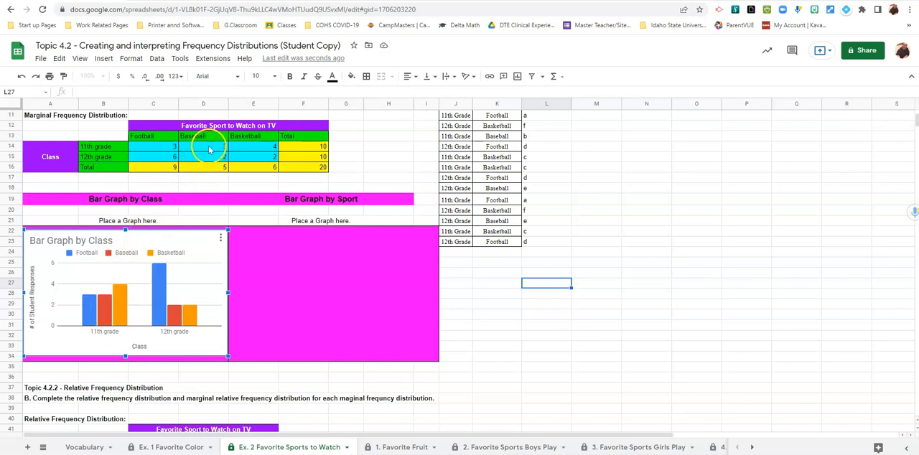
mouse_move(121, 321)
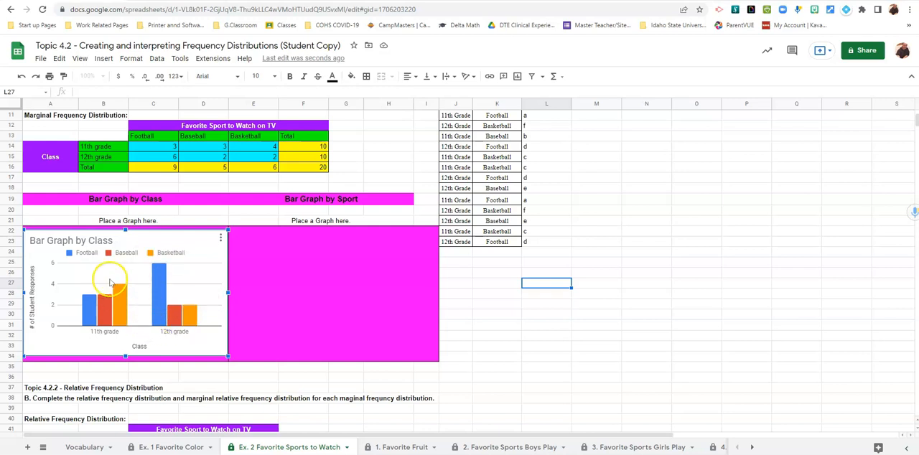
mouse_move(132, 267)
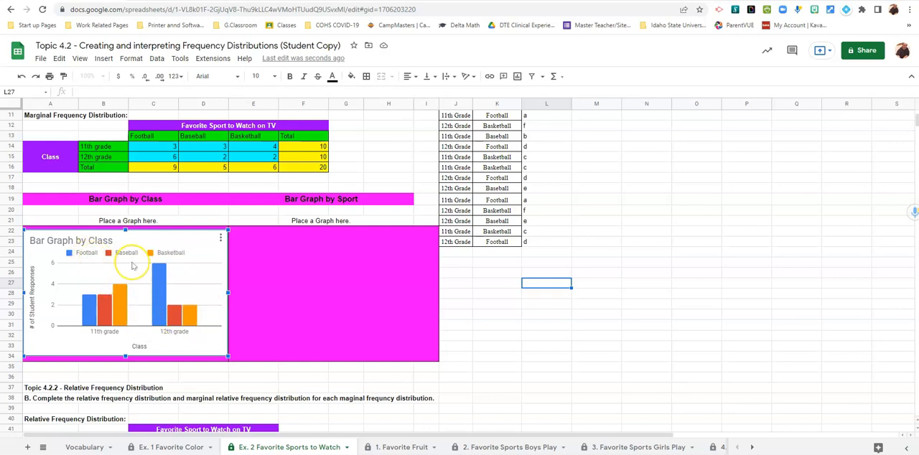